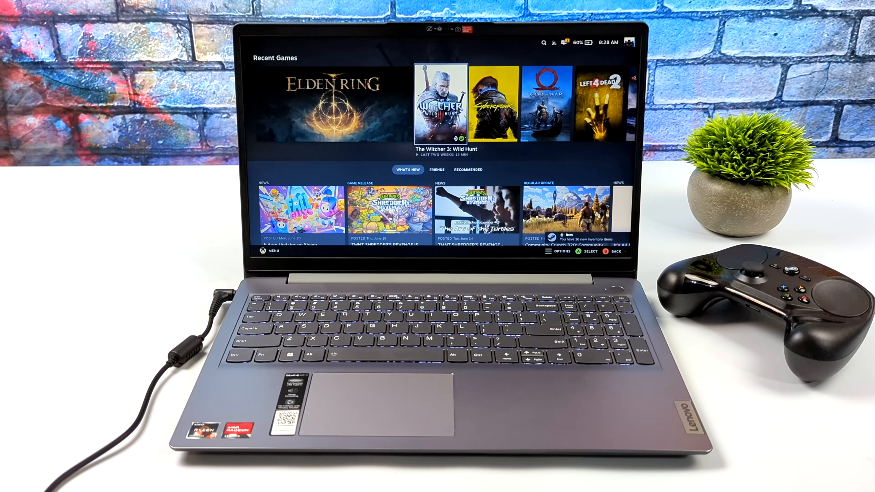
# - Set the Quick Access Performance Overlay Level to 4 over Witcher 3
pyautogui.hscroll(3)
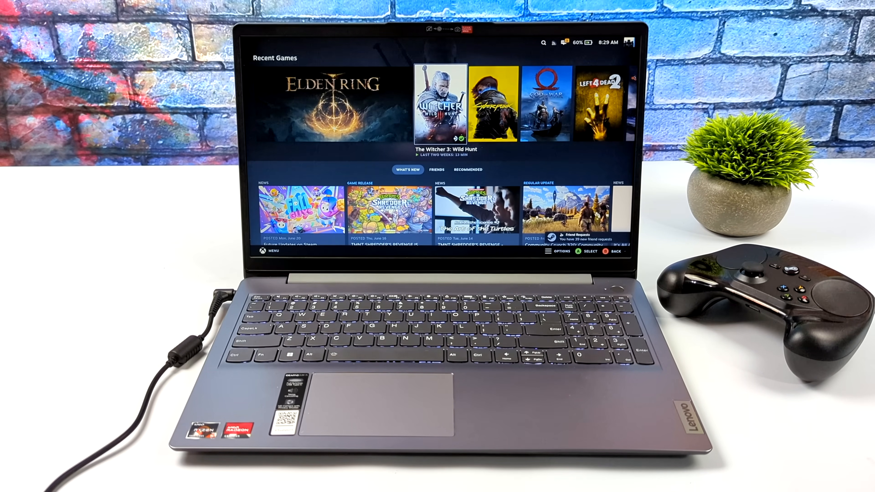
pyautogui.click(440, 103)
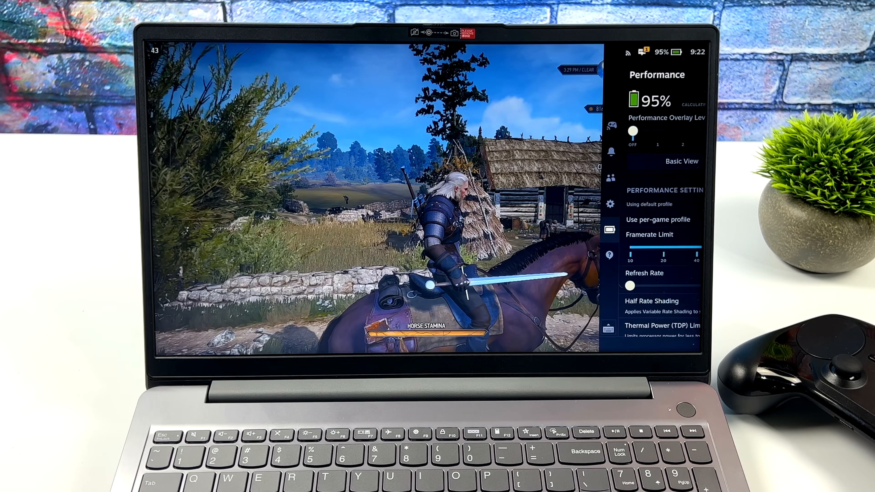
pyautogui.click(609, 256)
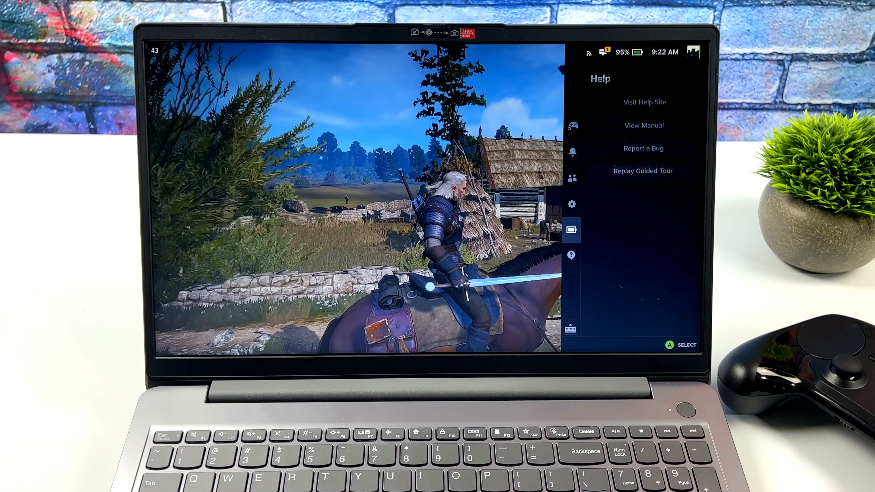
pyautogui.click(571, 231)
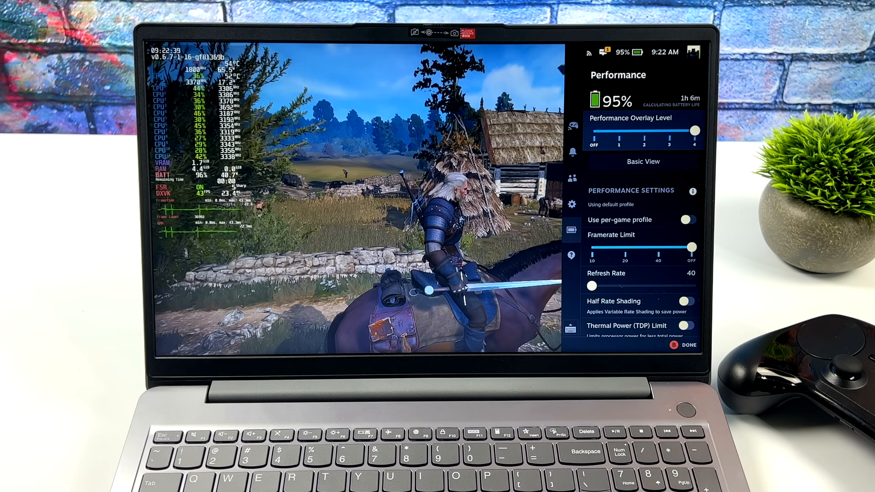
pyautogui.moveTo(643, 161)
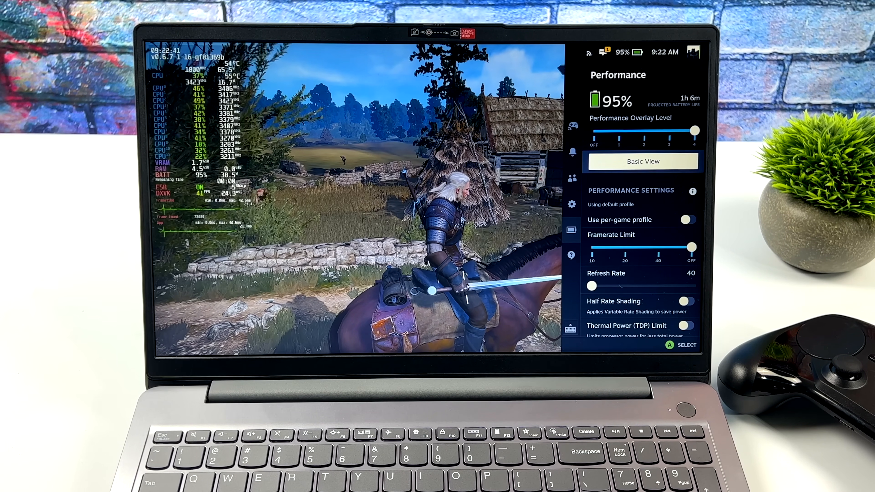
# - Enable Use per-game profile and Half Rate Shading for Witcher 3
pyautogui.click(688, 220)
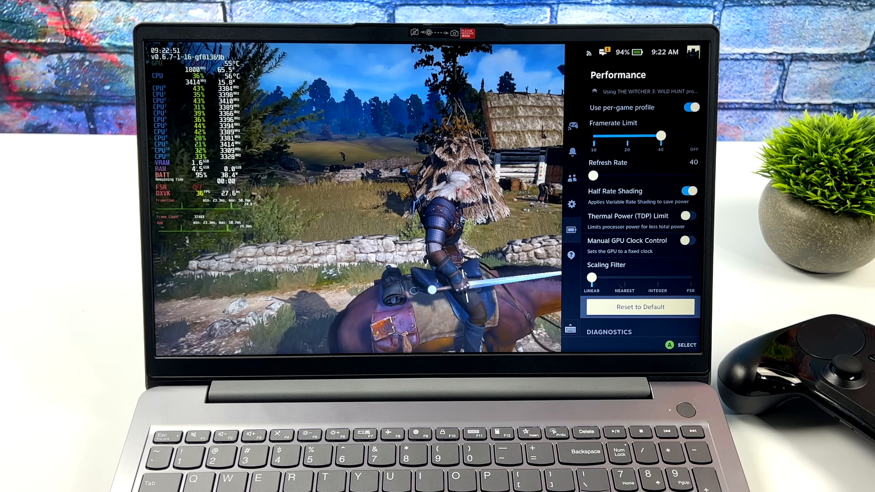
pyautogui.click(691, 277)
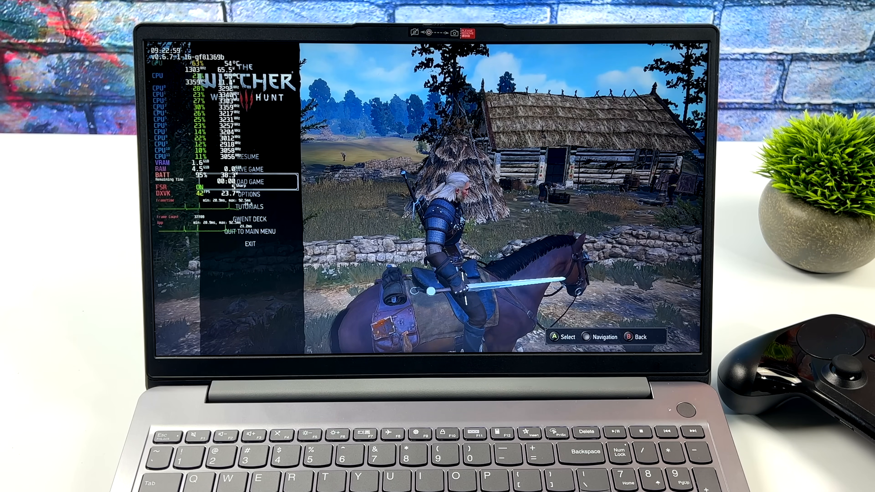
# - Bring up the Witcher 3 pause menu and navigate its options with the controller
pyautogui.click(251, 201)
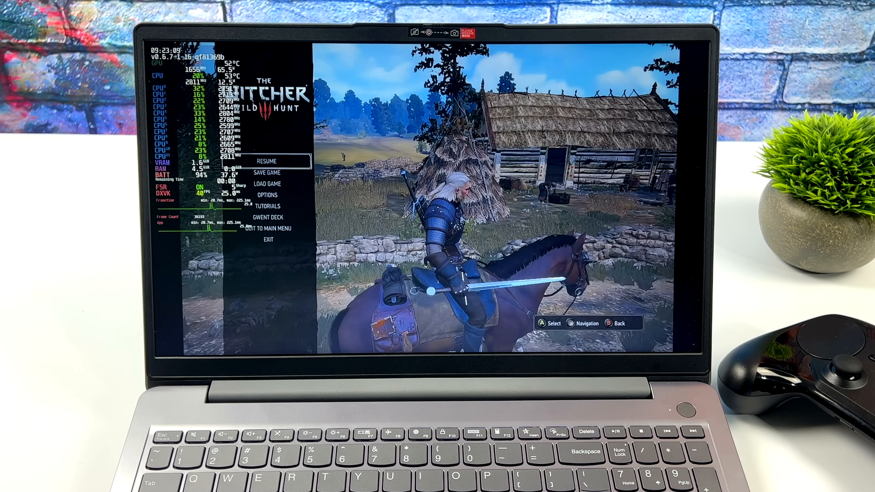
pyautogui.click(266, 161)
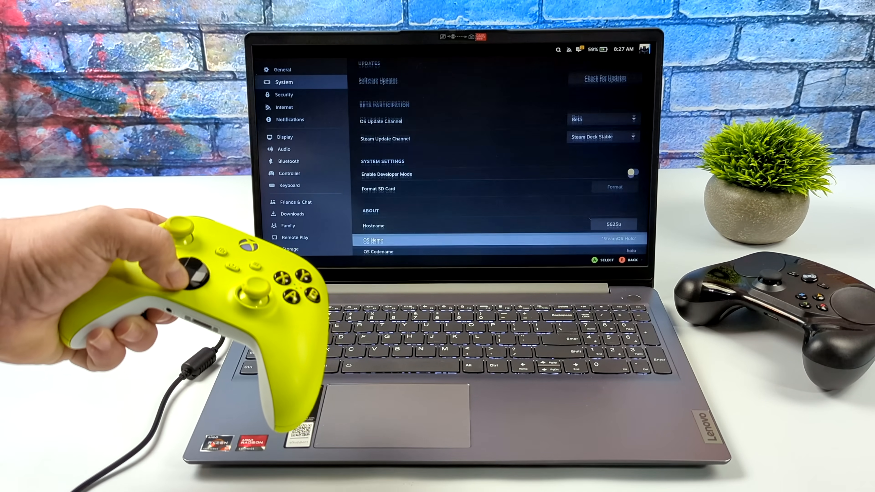
pyautogui.scroll(-3)
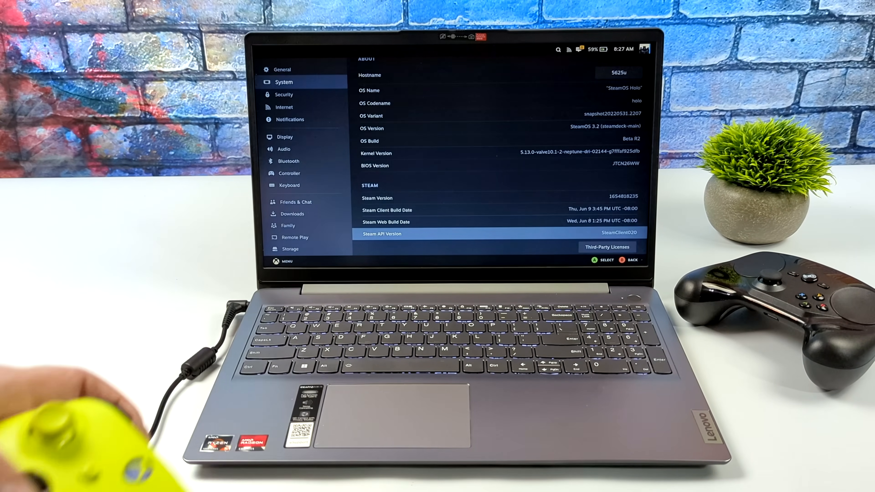
pyautogui.scroll(-3)
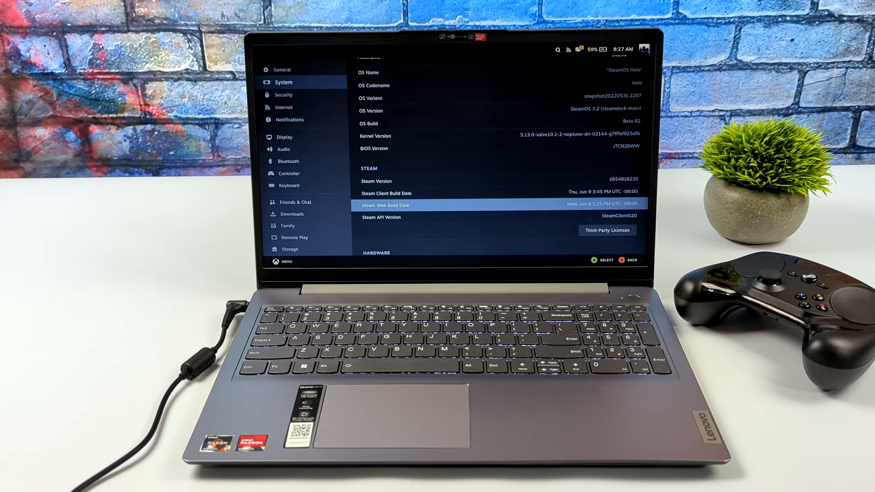
pyautogui.scroll(3)
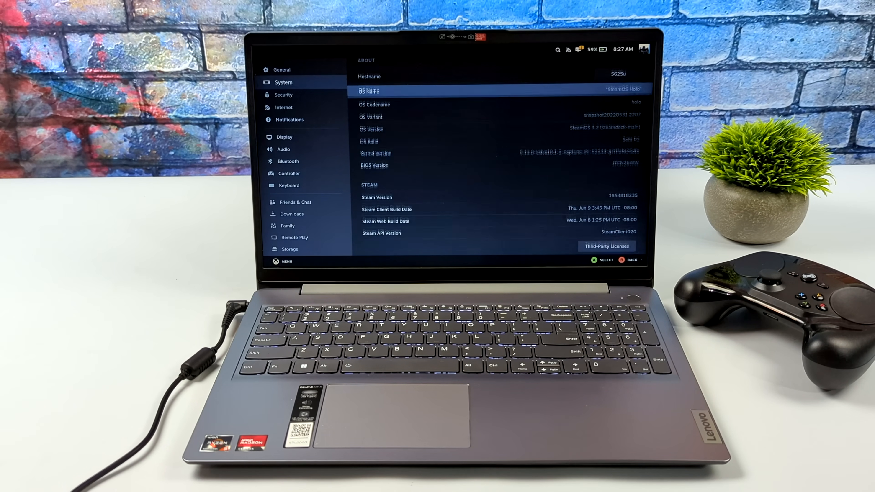
pyautogui.scroll(3)
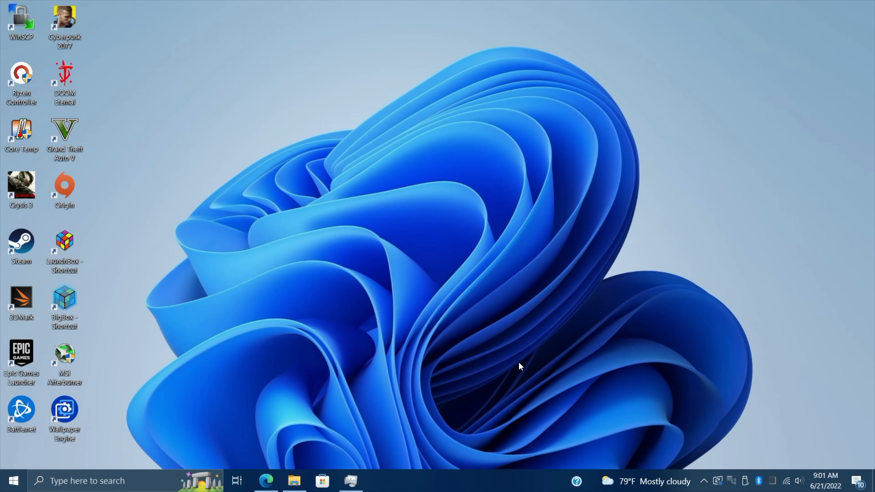
pyautogui.moveTo(512, 366)
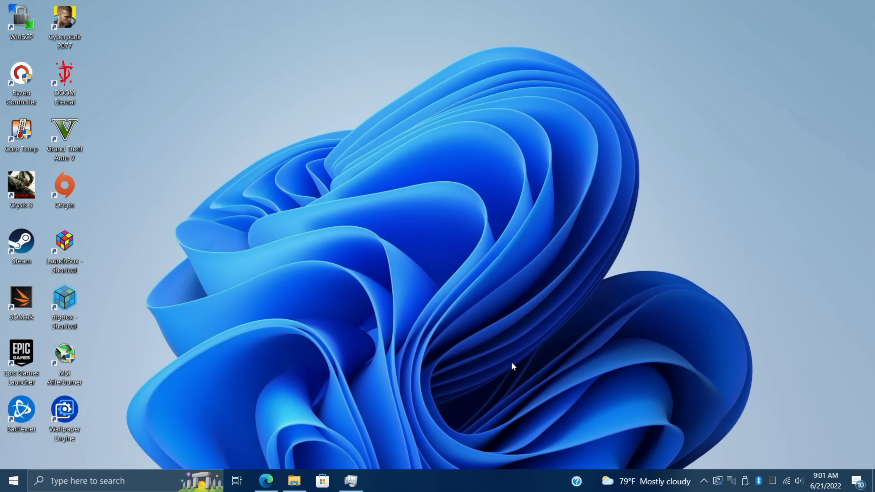
pyautogui.moveTo(294, 481)
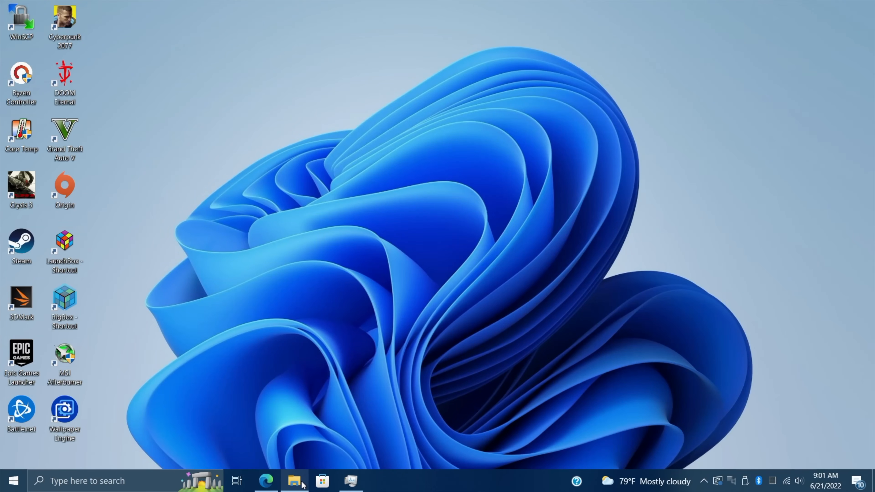
pyautogui.click(295, 481)
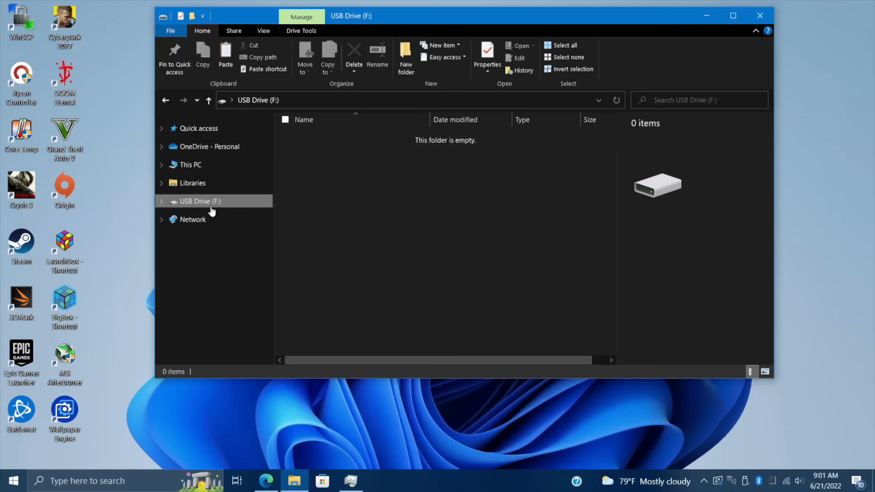
pyautogui.moveTo(347, 235)
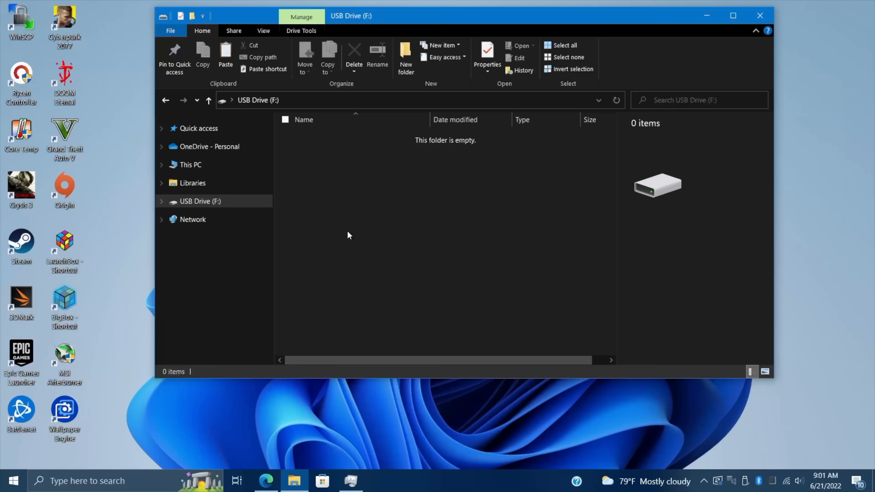
pyautogui.moveTo(310, 262)
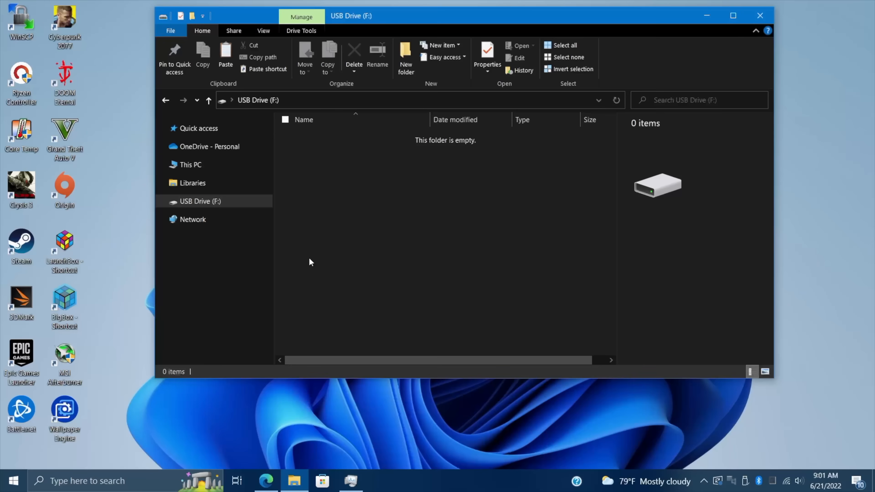
pyautogui.click(760, 15)
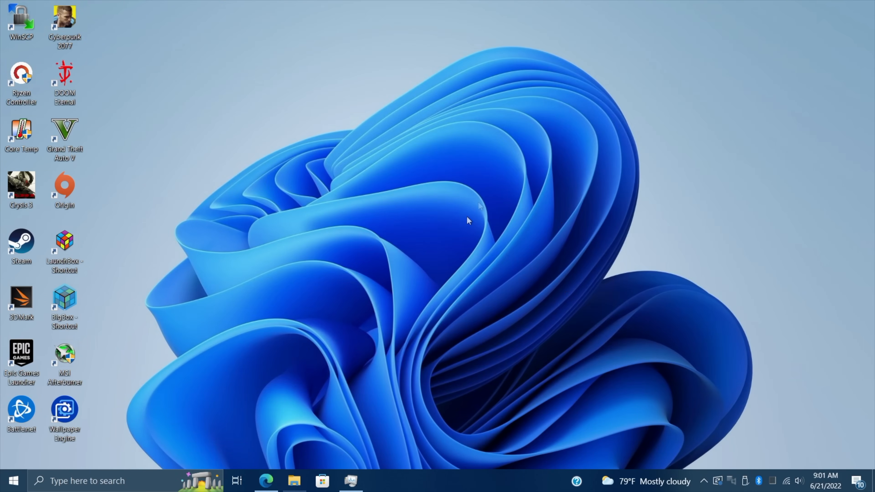
pyautogui.click(265, 480)
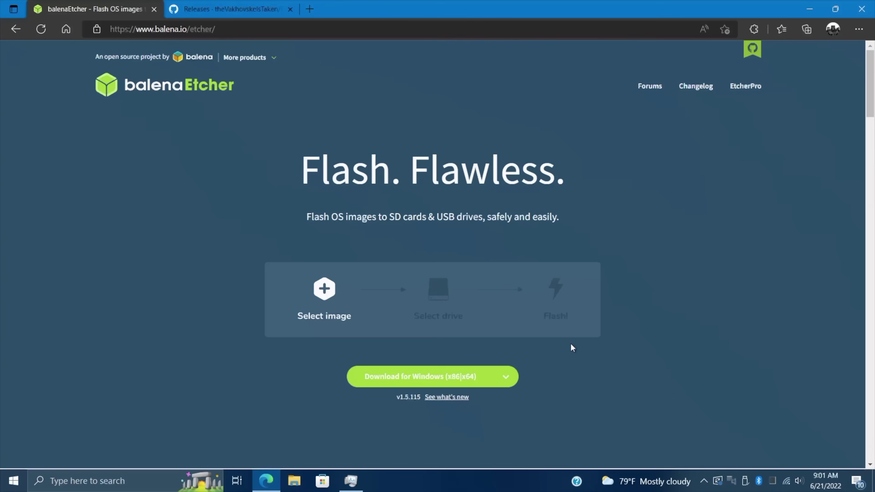
# - Choose an Etcher build from the Download dropdown on balena.io/etcher
pyautogui.click(504, 376)
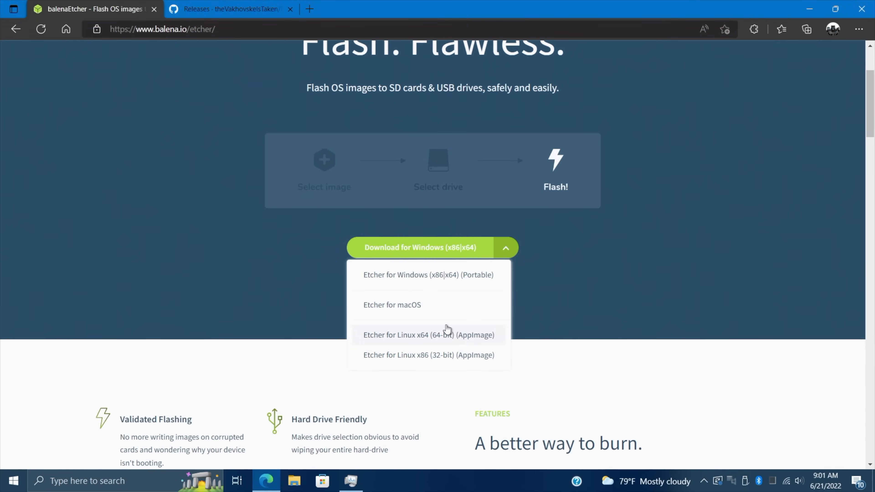
pyautogui.moveTo(438, 350)
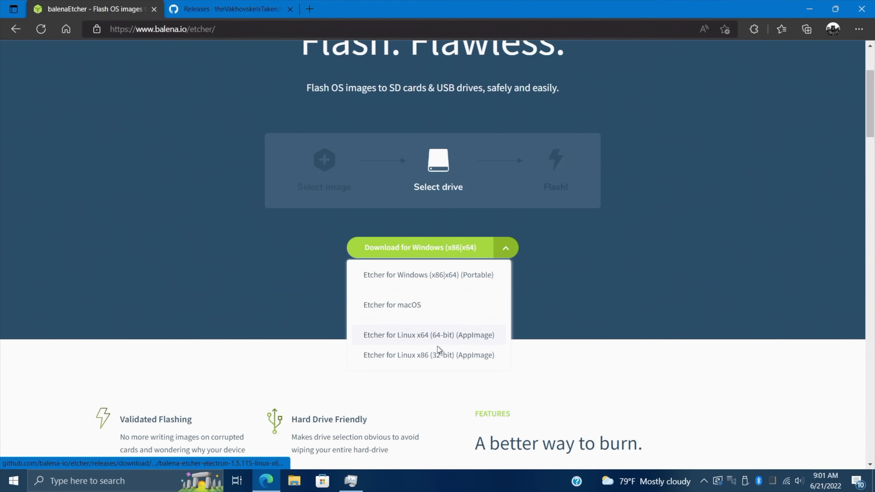
pyautogui.click(428, 275)
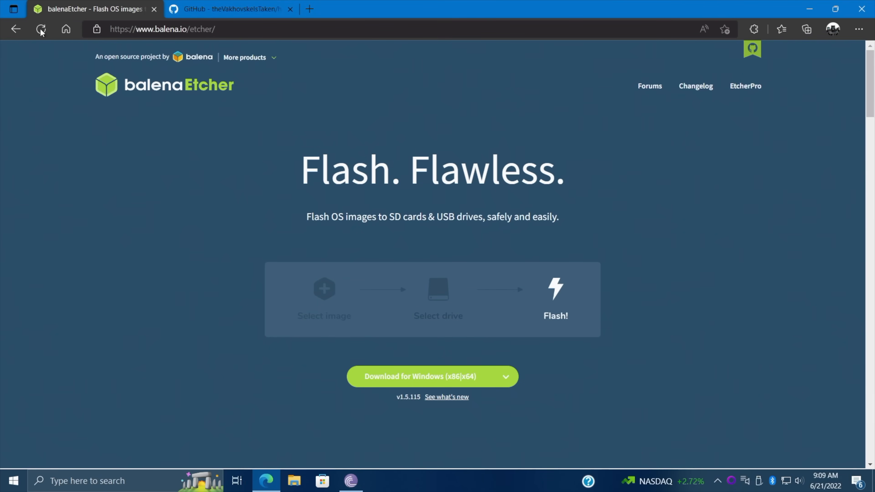
pyautogui.click(229, 9)
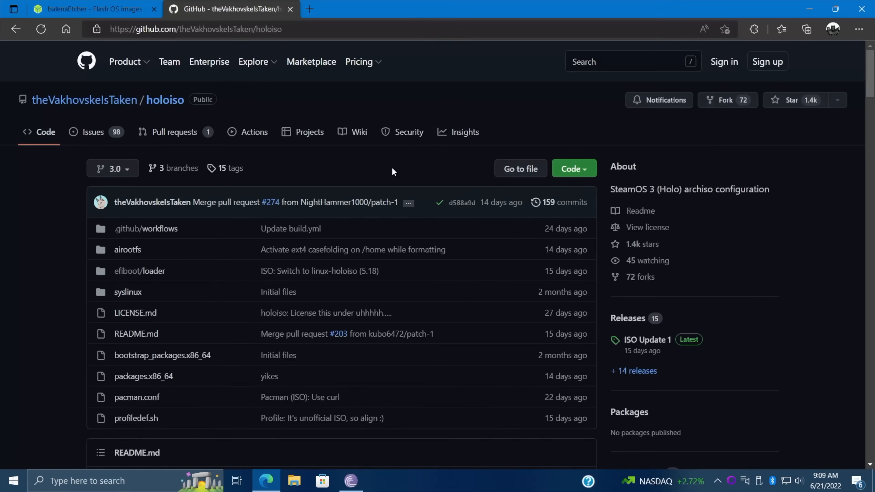
pyautogui.scroll(-3)
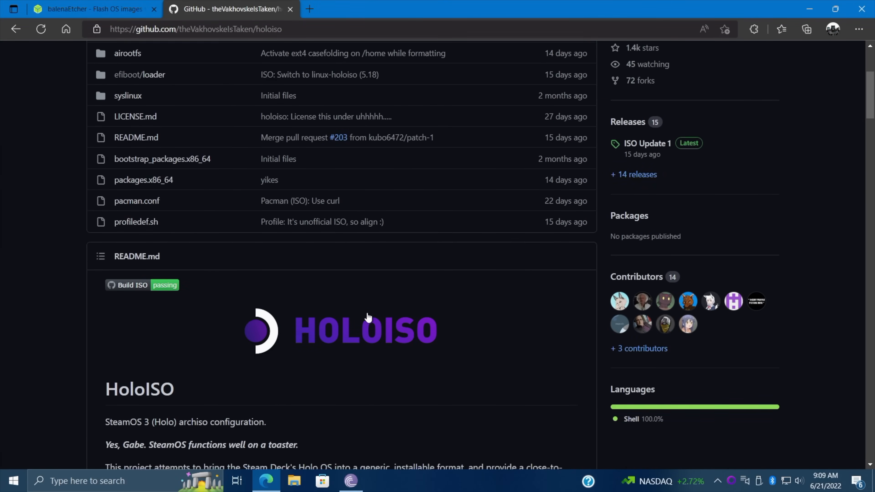
pyautogui.scroll(-3)
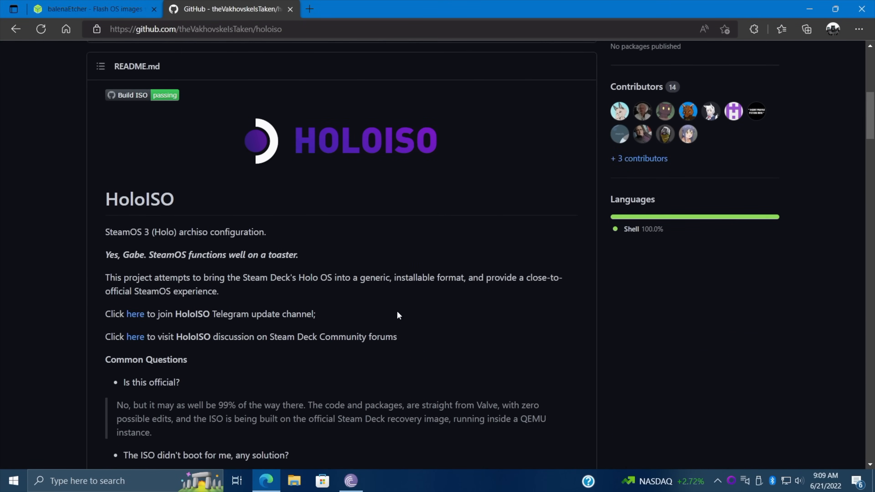
pyautogui.moveTo(289, 250)
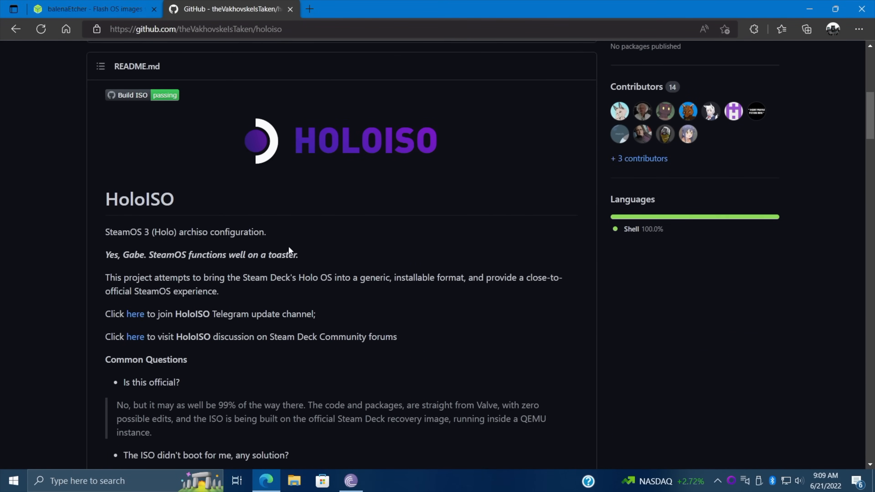
pyautogui.scroll(-3)
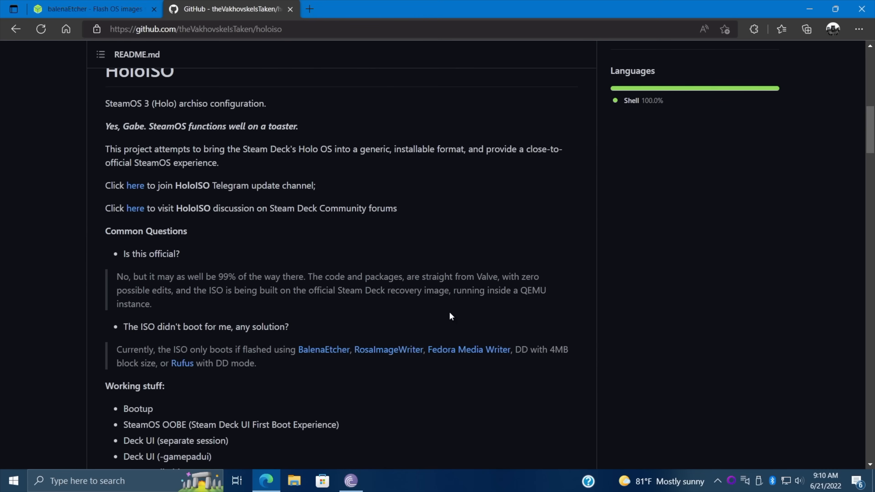
pyautogui.scroll(-3)
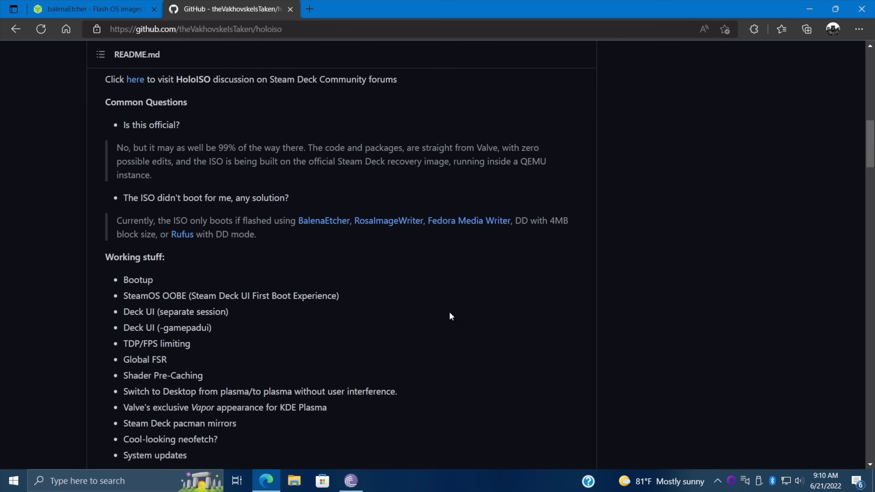
pyautogui.scroll(-3)
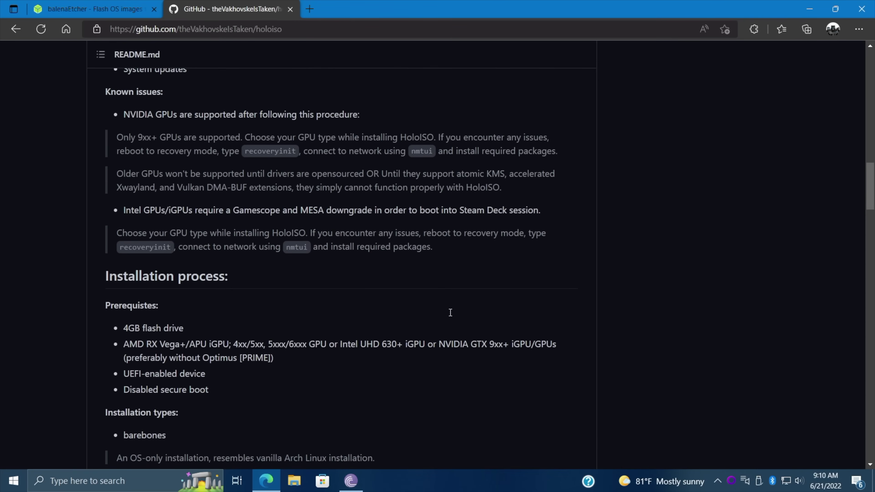
pyautogui.scroll(3)
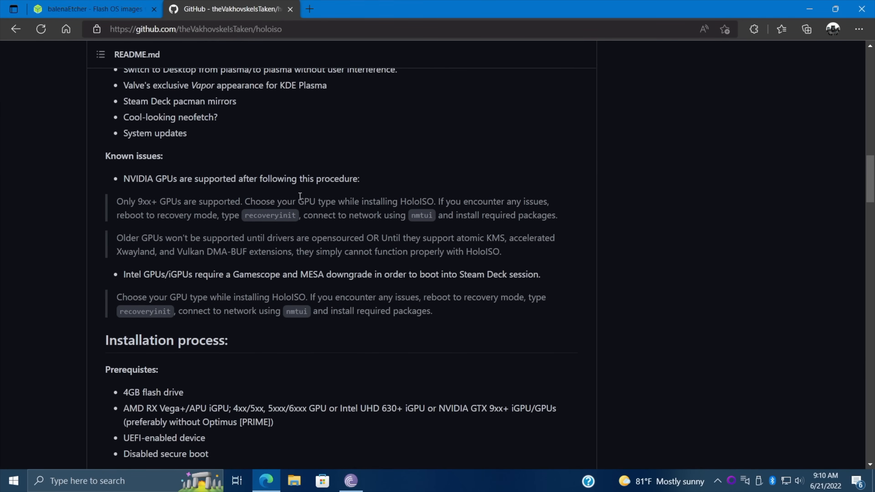
pyautogui.scroll(-3)
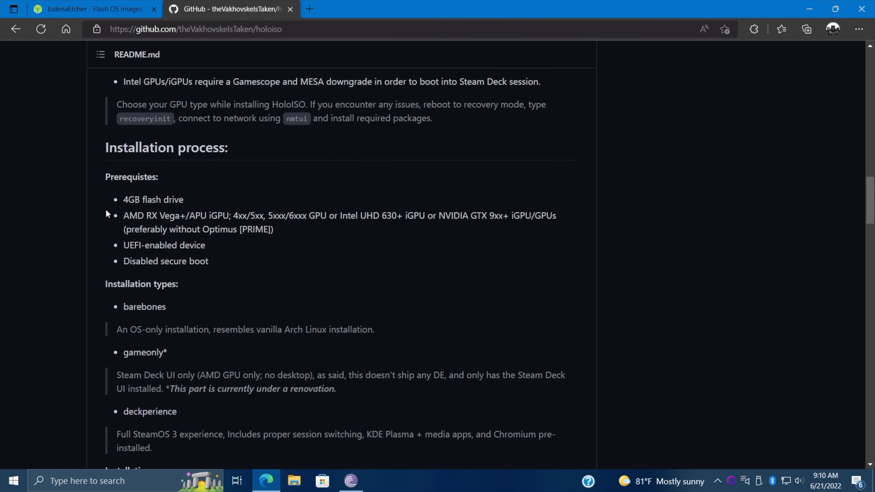
pyautogui.moveTo(162, 218)
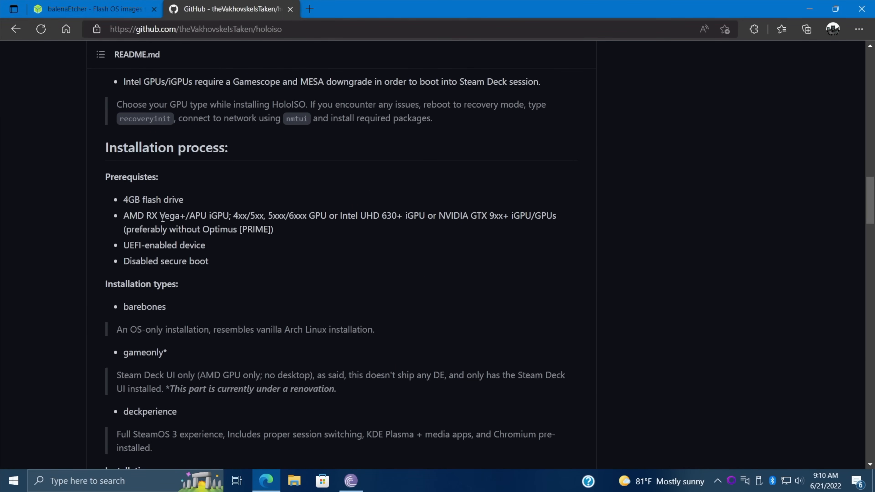
pyautogui.moveTo(252, 216)
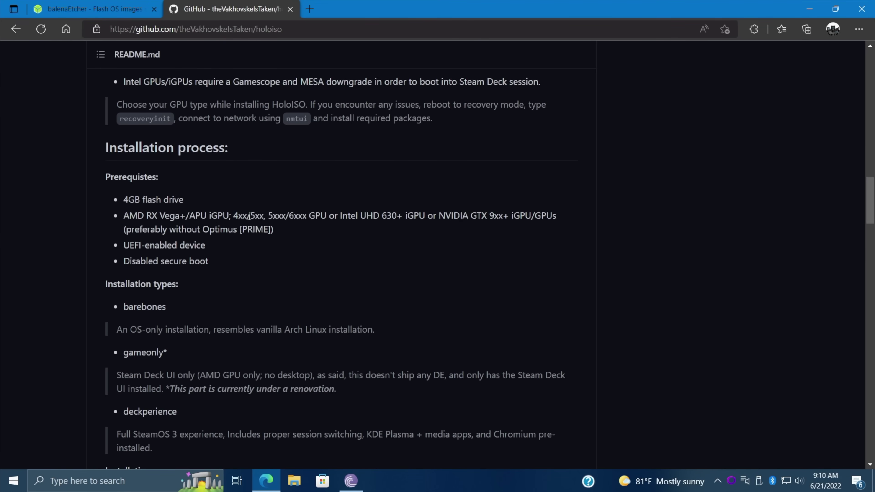
pyautogui.moveTo(300, 220)
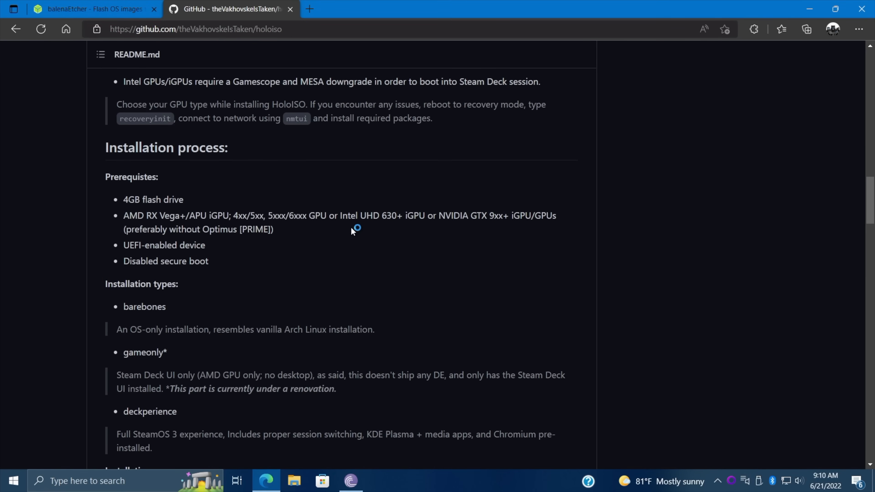
pyautogui.moveTo(388, 220)
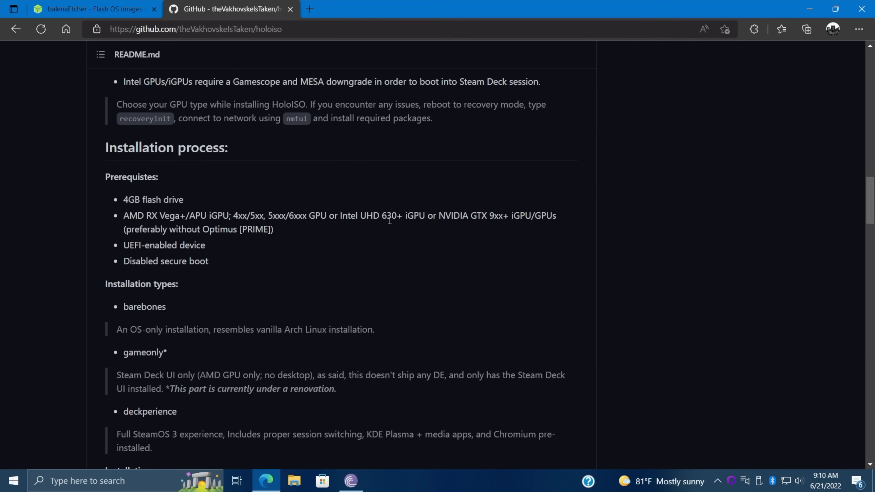
pyautogui.moveTo(462, 217)
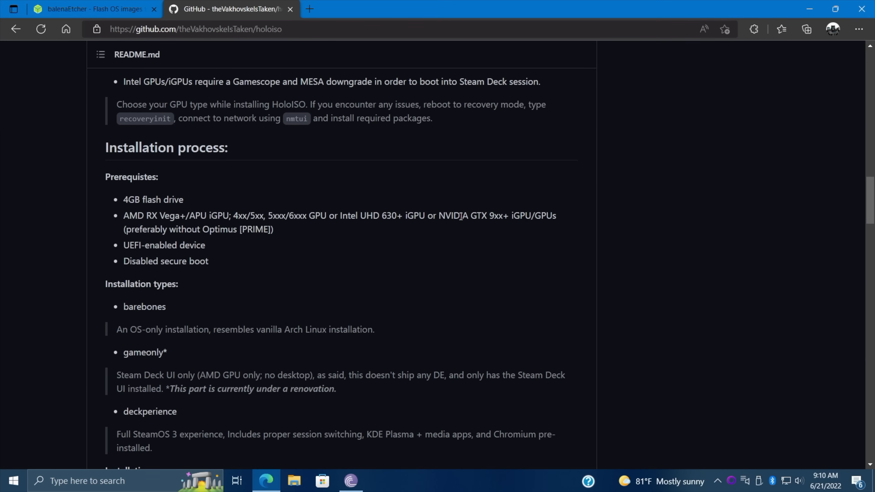
pyautogui.moveTo(524, 229)
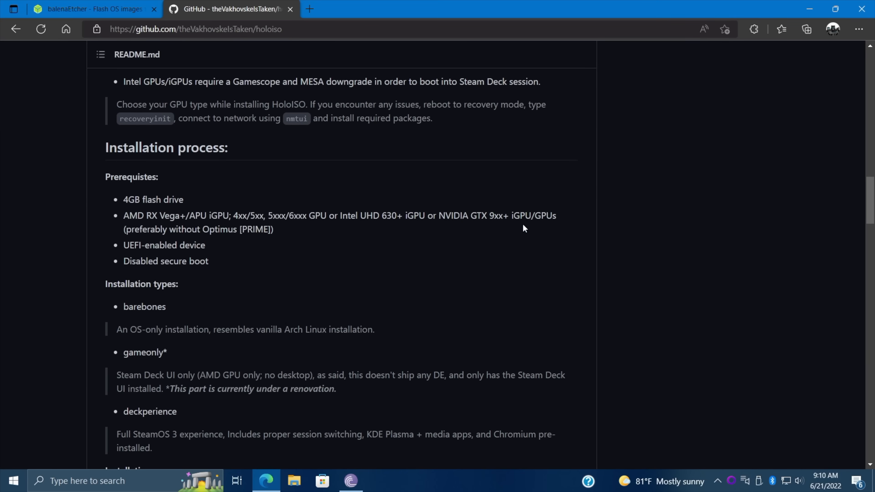
pyautogui.moveTo(363, 218)
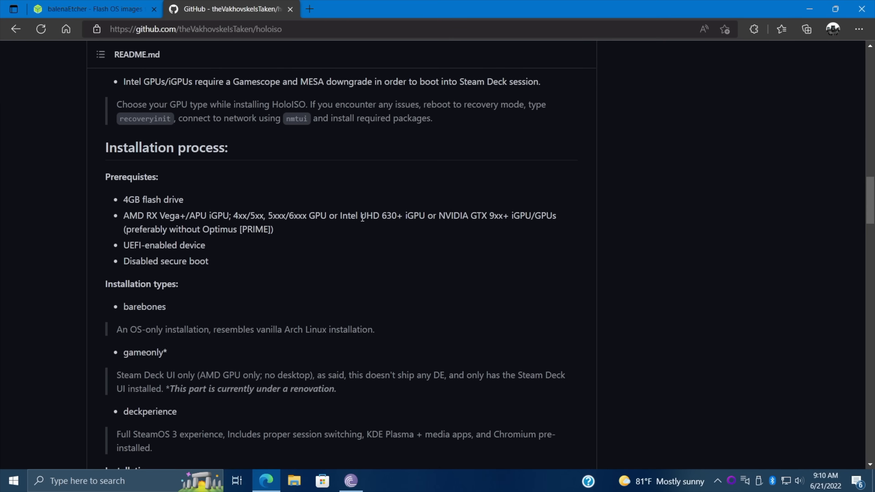
pyautogui.moveTo(502, 219)
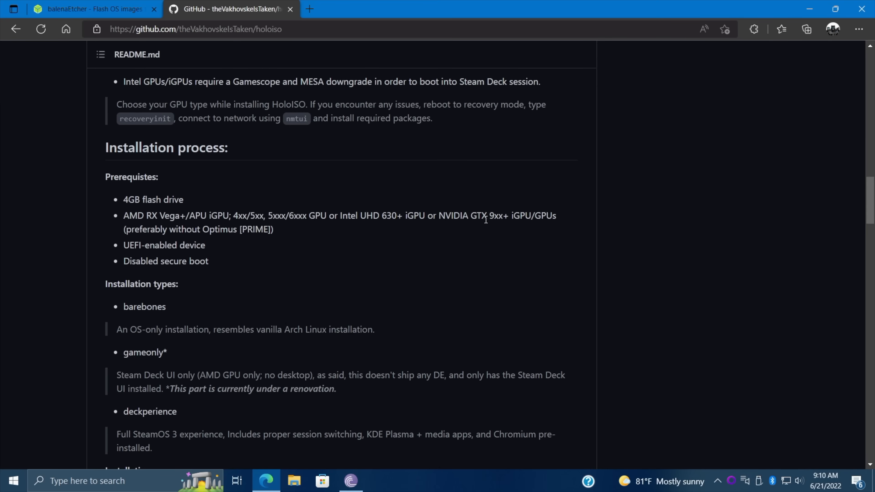
pyautogui.moveTo(285, 219)
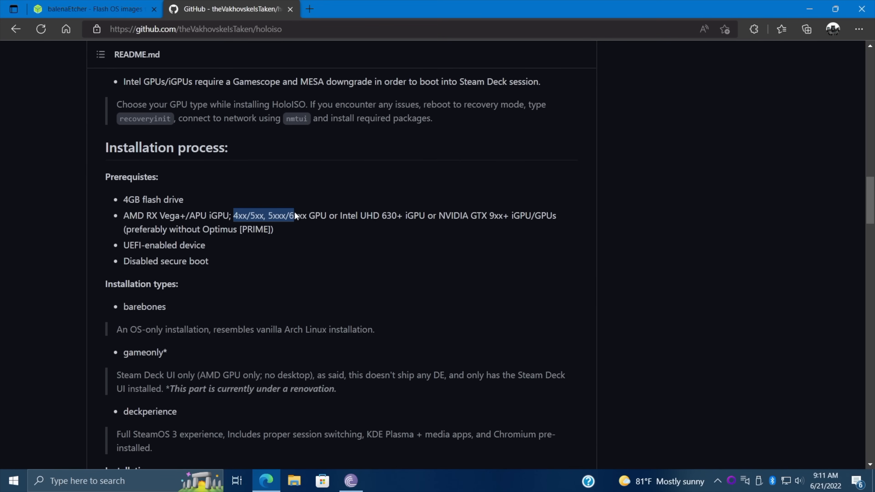
pyautogui.click(429, 193)
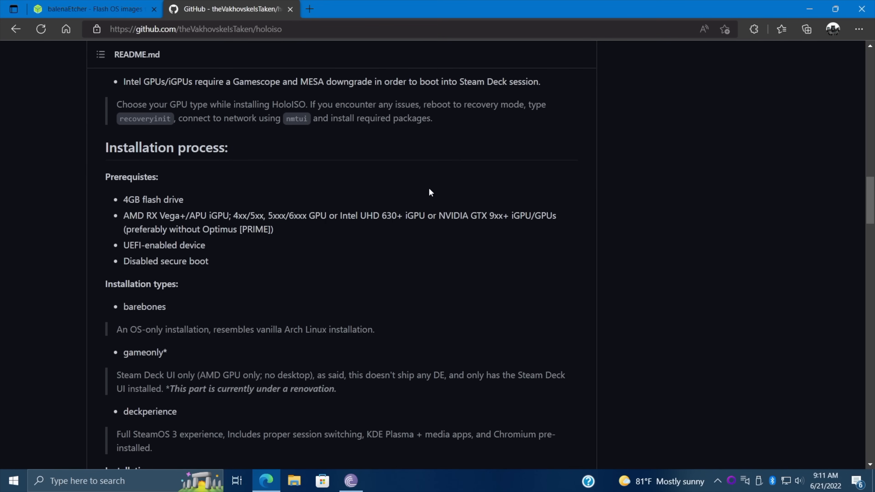
pyautogui.scroll(3)
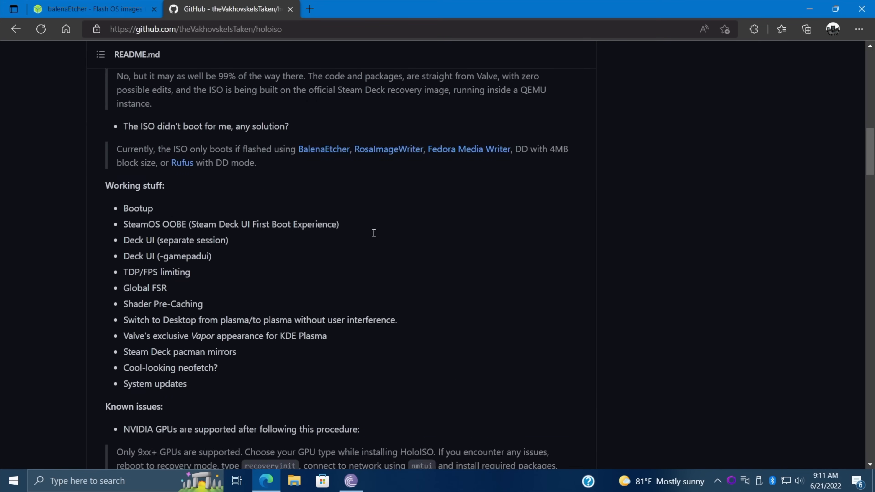
pyautogui.scroll(3)
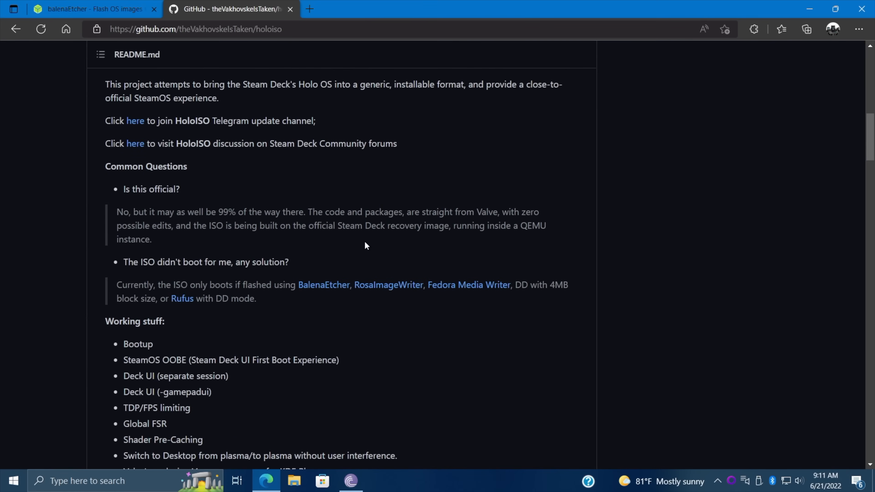
pyautogui.scroll(-3)
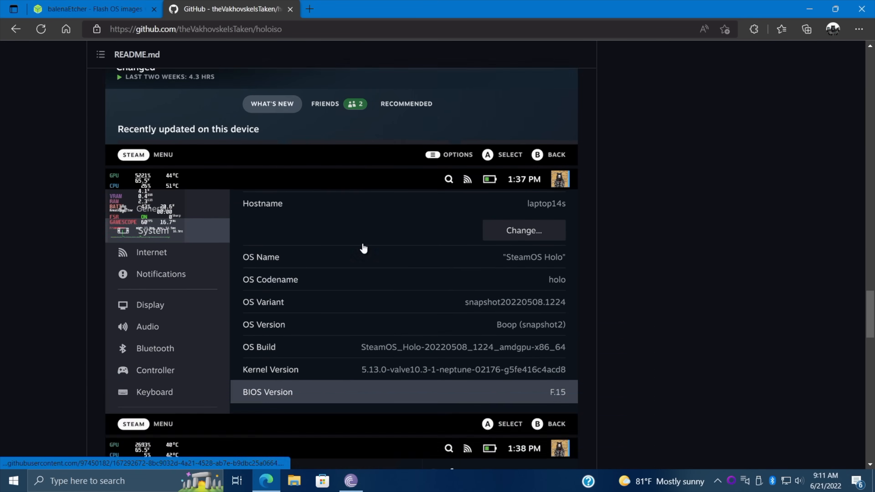
pyautogui.scroll(-3)
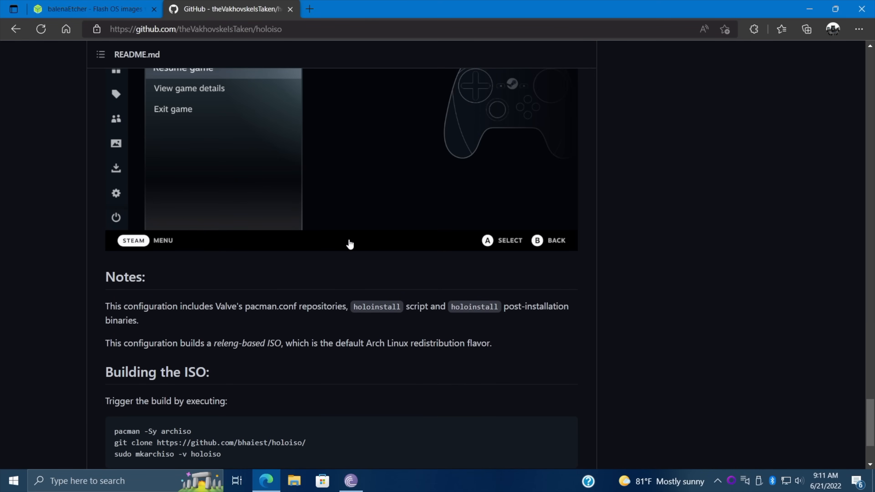
pyautogui.scroll(-3)
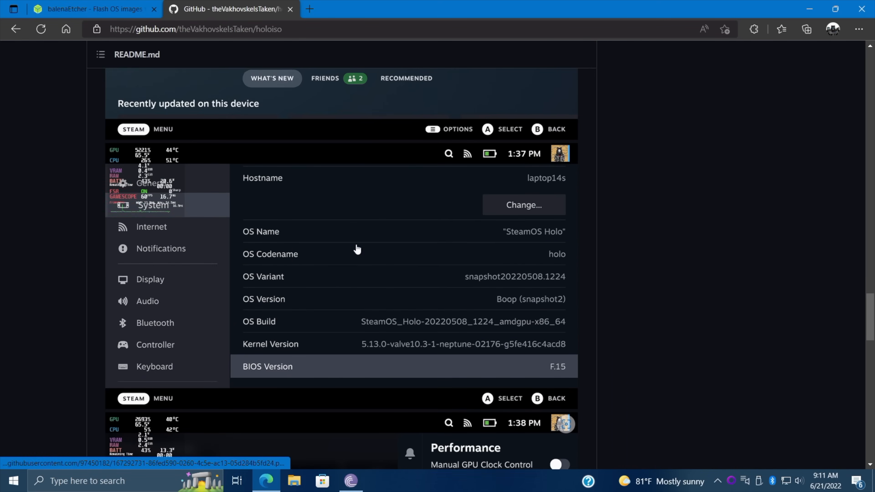
pyautogui.scroll(3)
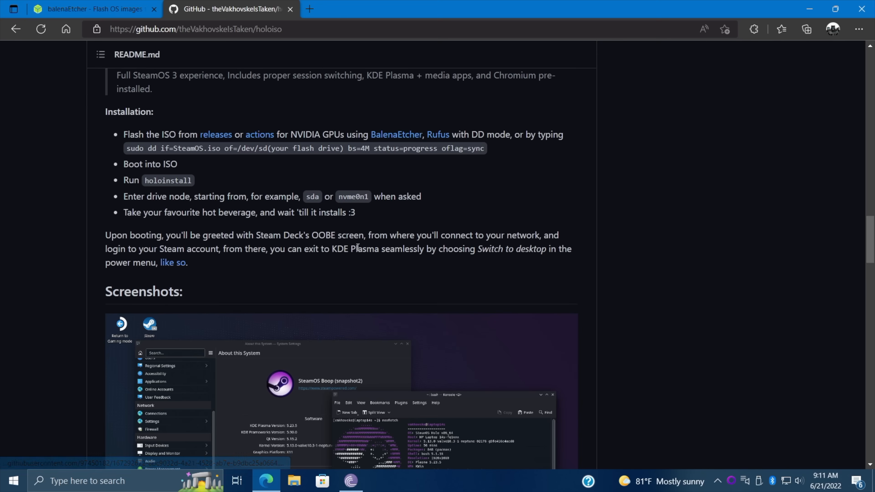
pyautogui.moveTo(344, 261)
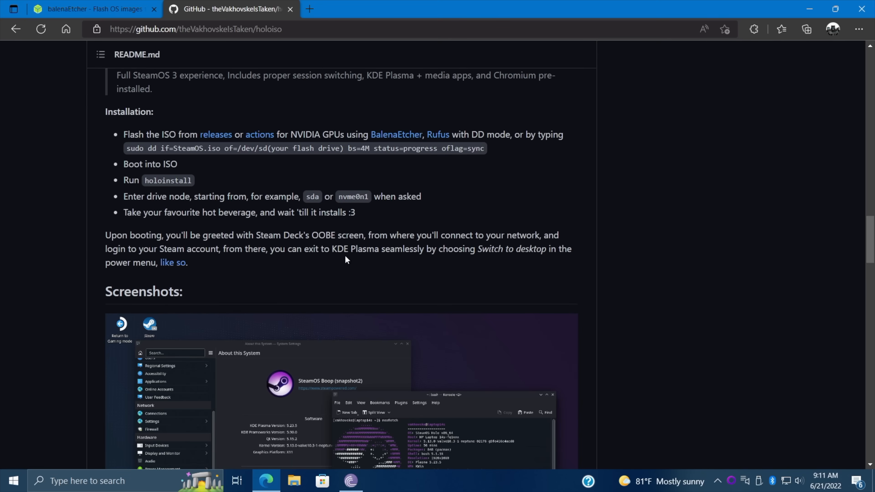
pyautogui.scroll(3)
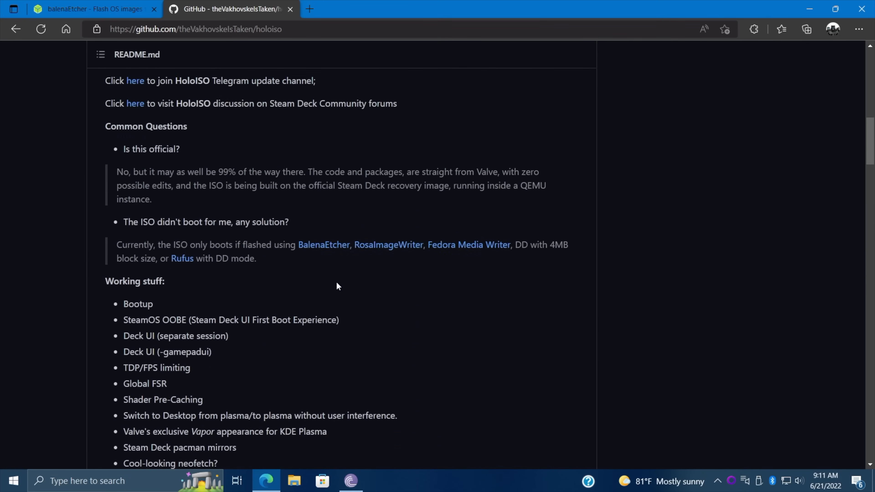
pyautogui.scroll(3)
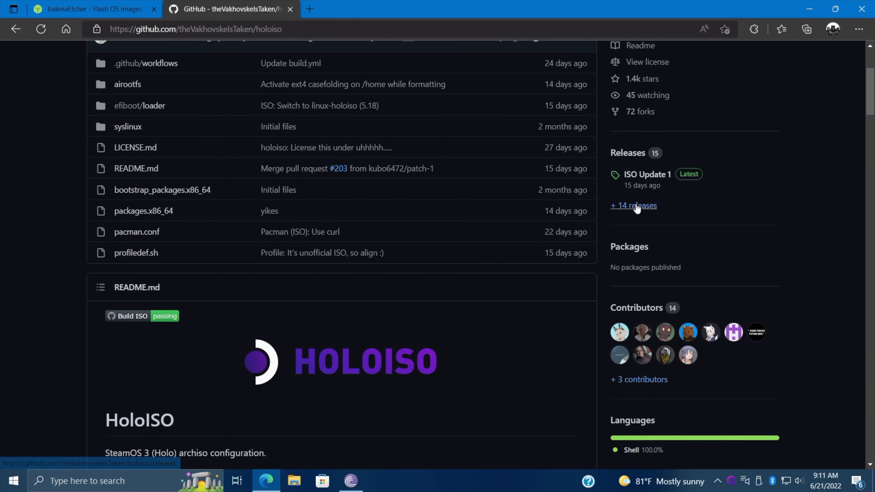
# - Download holoiso.zip from the ISO Update 1 release on the holoiso releases page
pyautogui.click(633, 205)
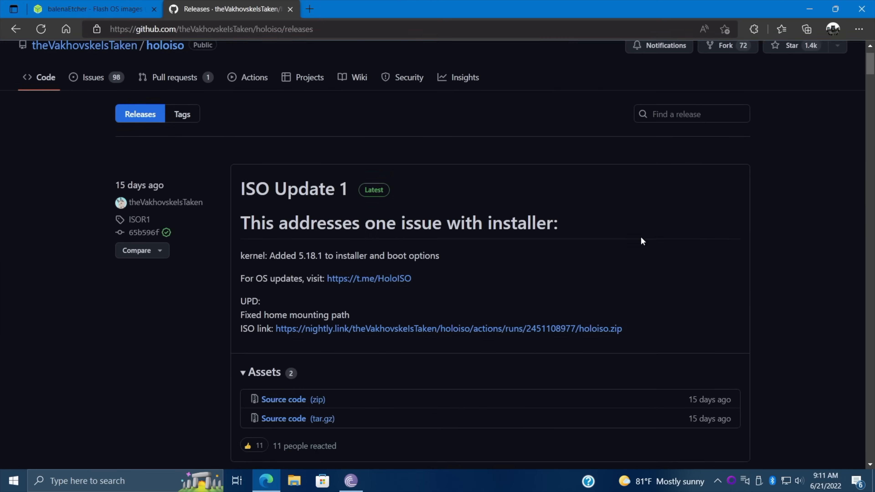
pyautogui.scroll(-3)
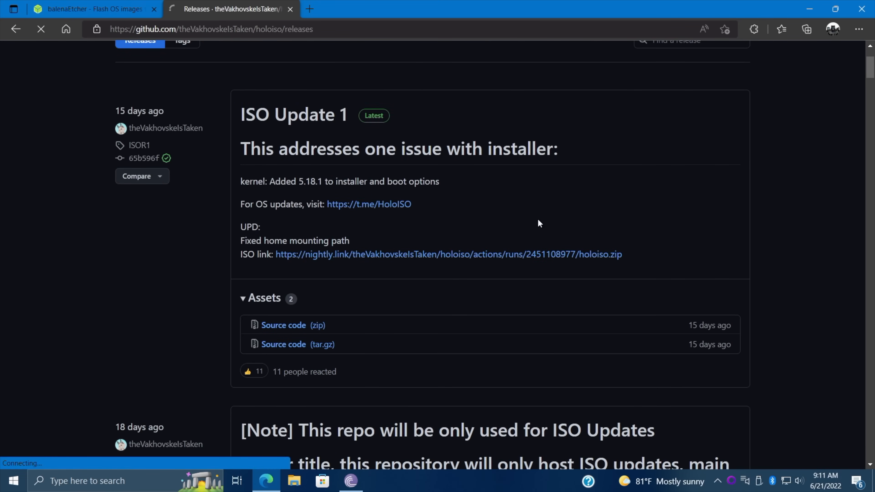
pyautogui.click(809, 29)
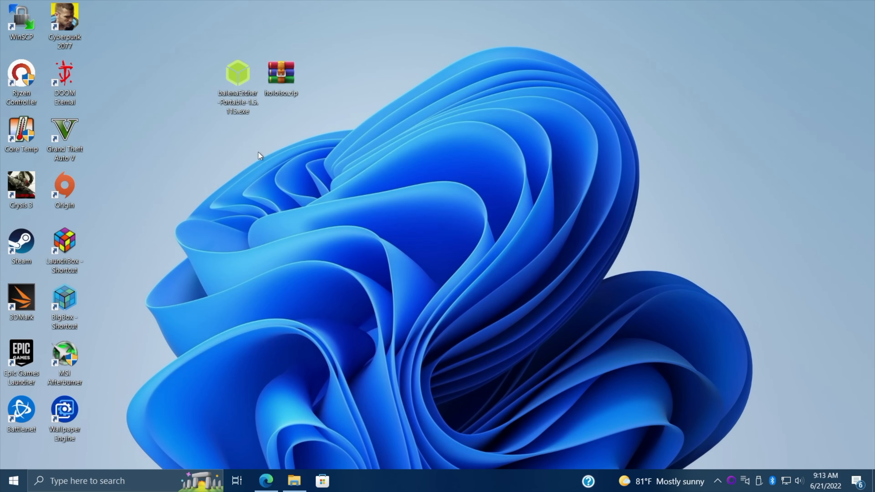
# - Launch the balenaEtcher portable program from the Windows desktop
pyautogui.click(237, 75)
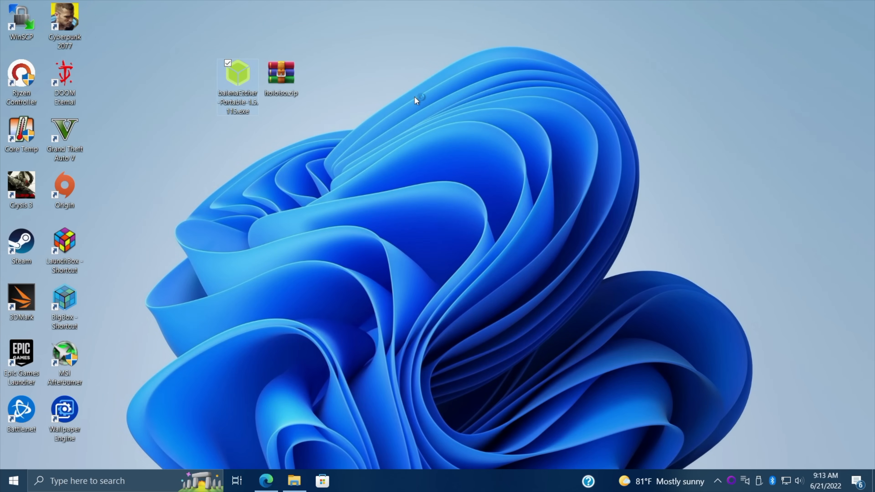
pyautogui.doubleClick(237, 78)
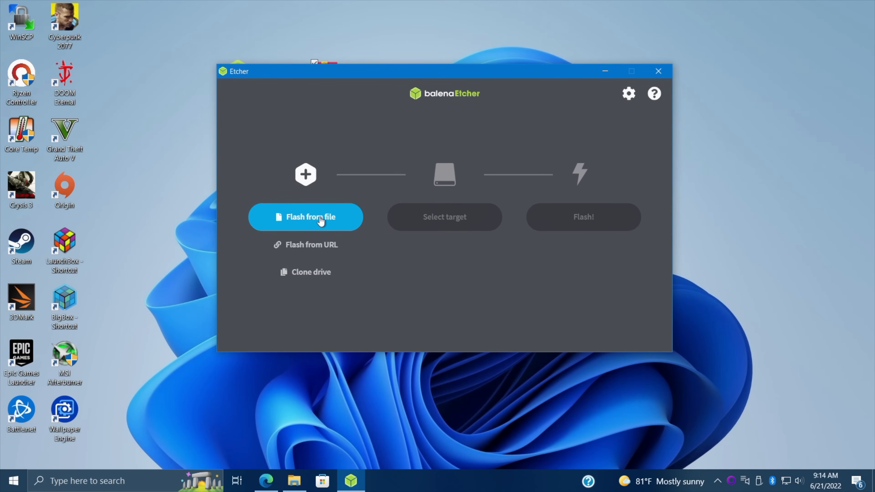
# - Load holoiso.zip from the Desktop as the source image via Flash from file
pyautogui.click(306, 216)
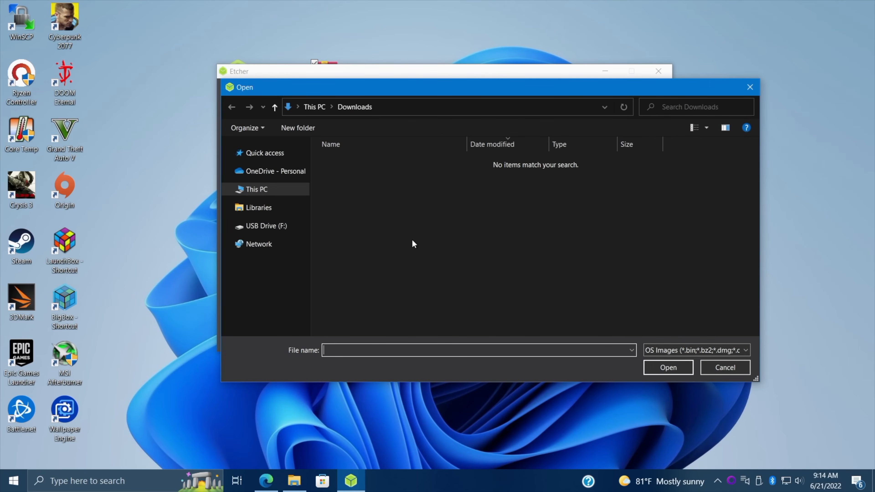
pyautogui.moveTo(378, 245)
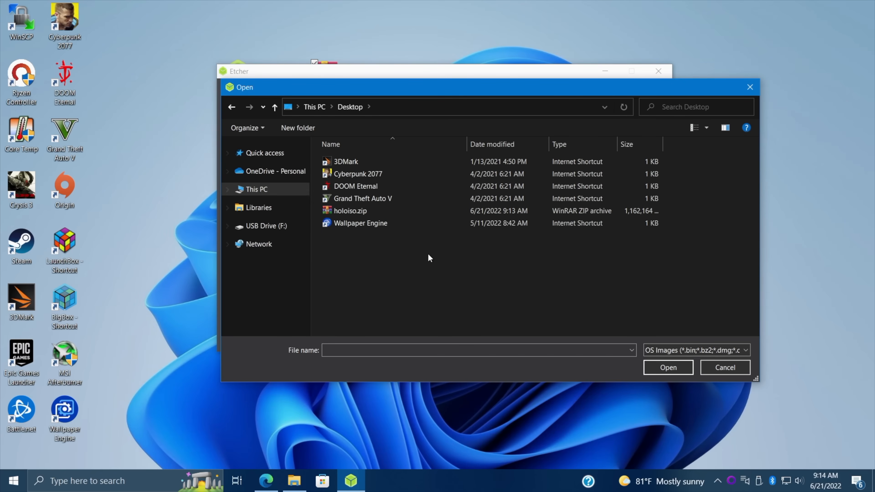
pyautogui.click(667, 367)
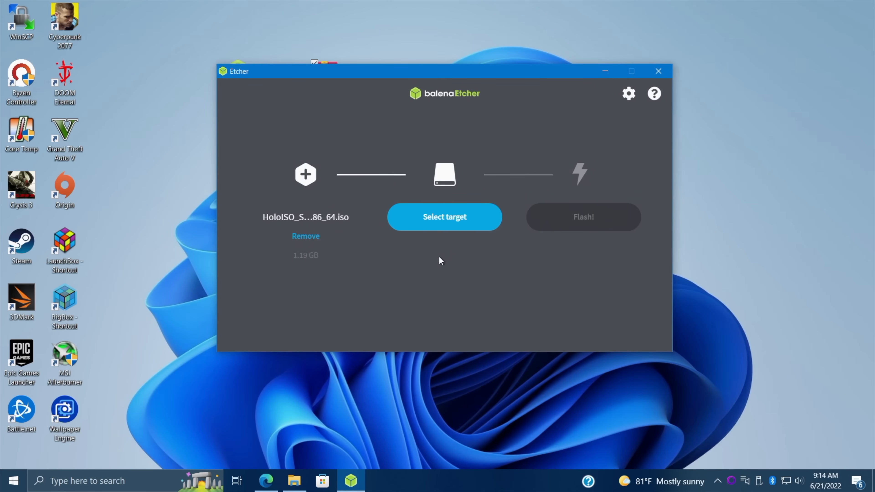
pyautogui.moveTo(442, 258)
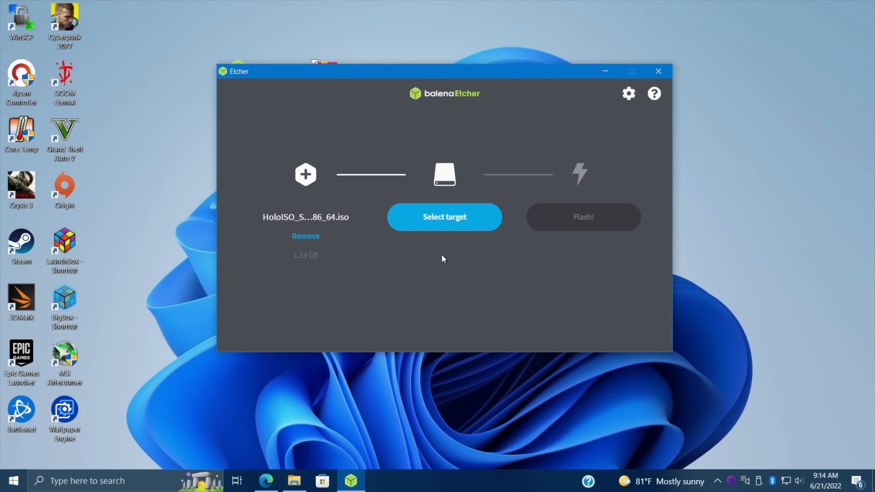
pyautogui.moveTo(445, 217)
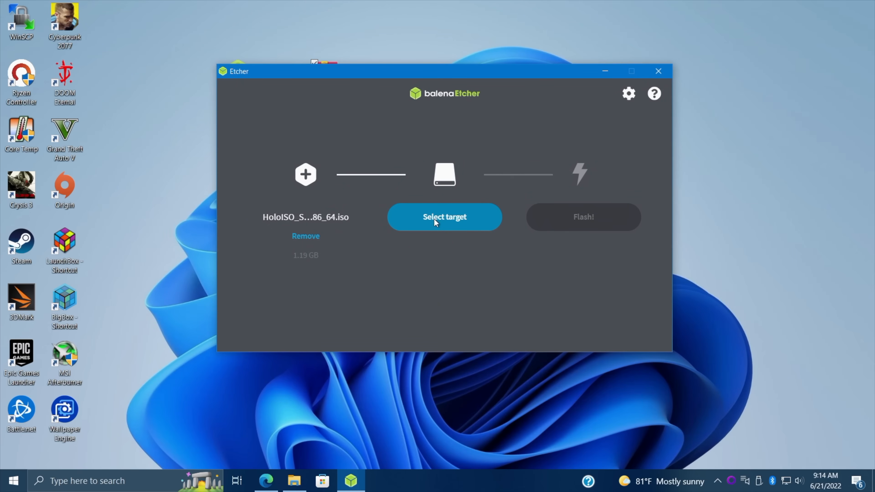
# - Select the USB SanDisk 3.2Gen1 drive as target and flash the HoloISO image to it
pyautogui.click(444, 216)
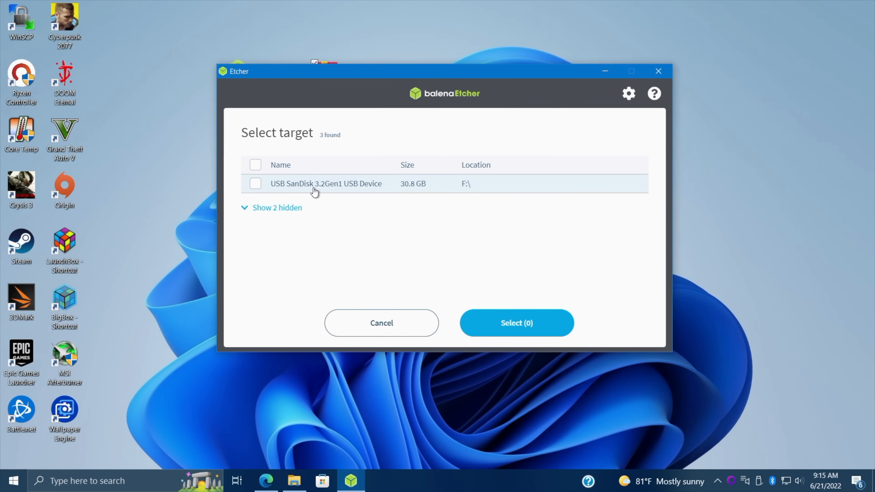
pyautogui.moveTo(306, 186)
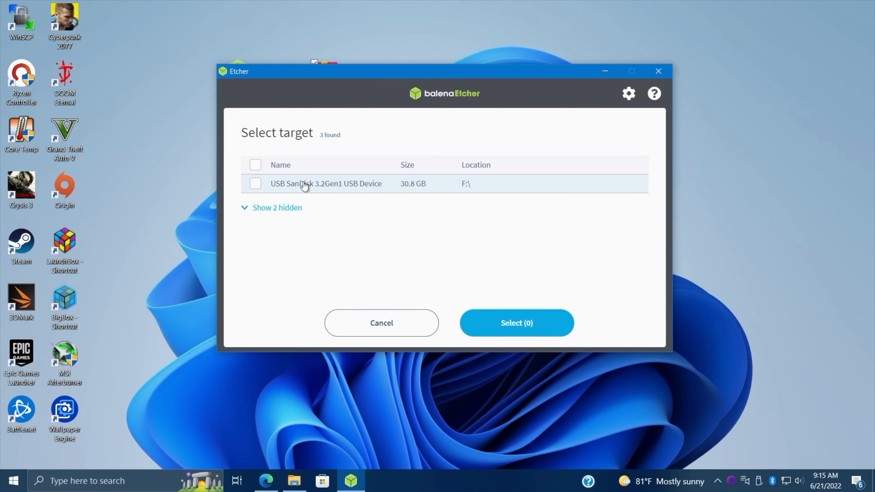
pyautogui.moveTo(340, 188)
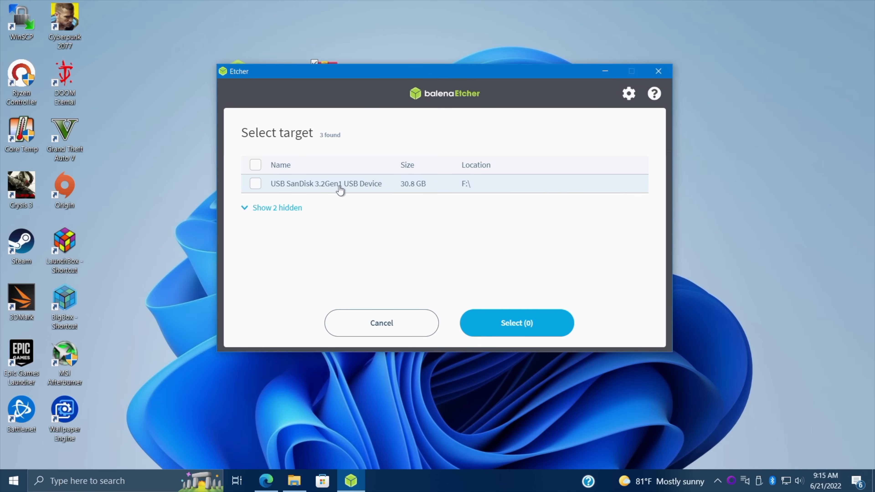
pyautogui.moveTo(466, 207)
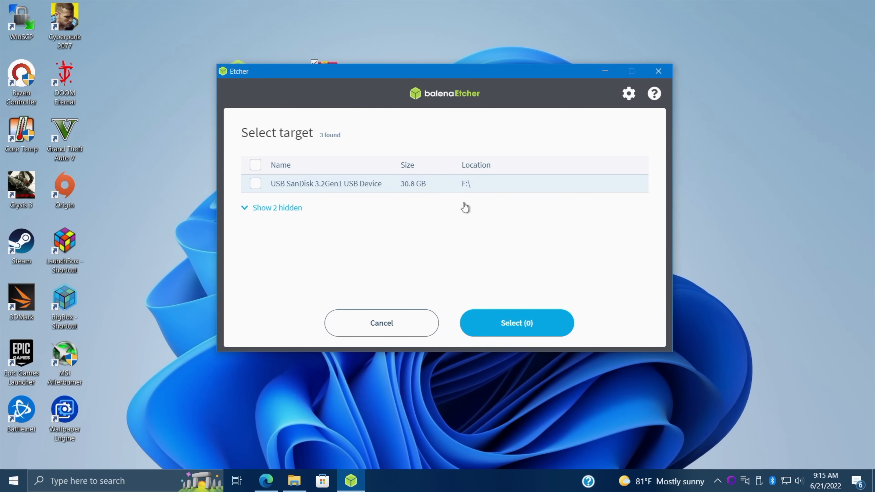
pyautogui.click(294, 480)
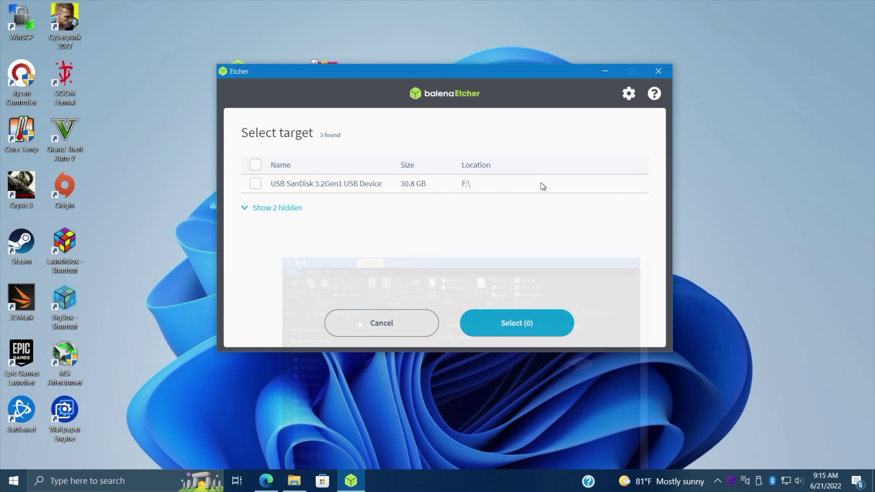
pyautogui.click(255, 183)
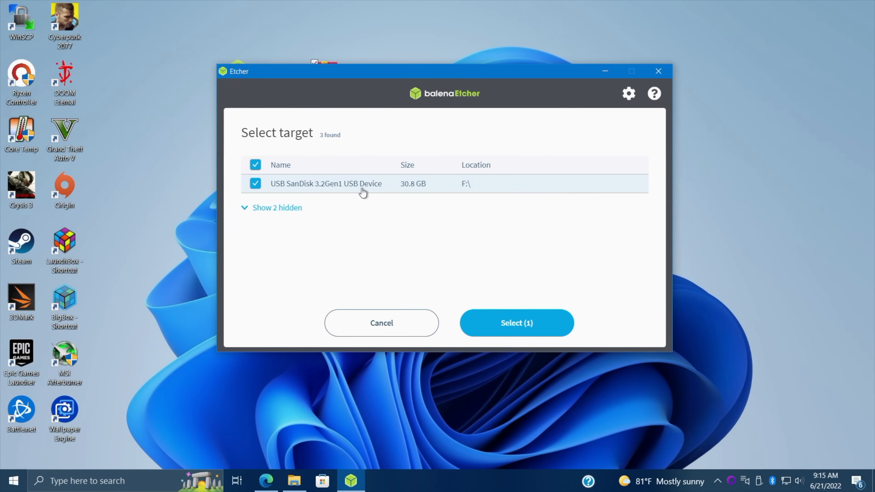
pyautogui.click(515, 322)
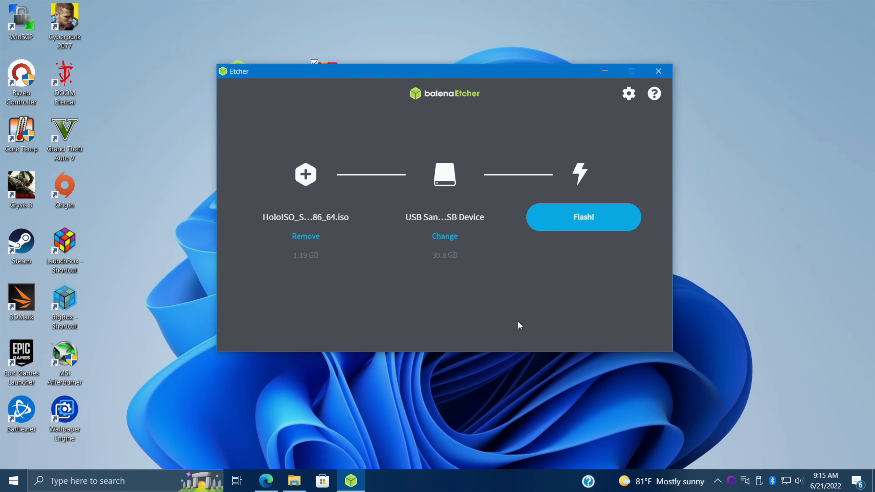
pyautogui.click(582, 217)
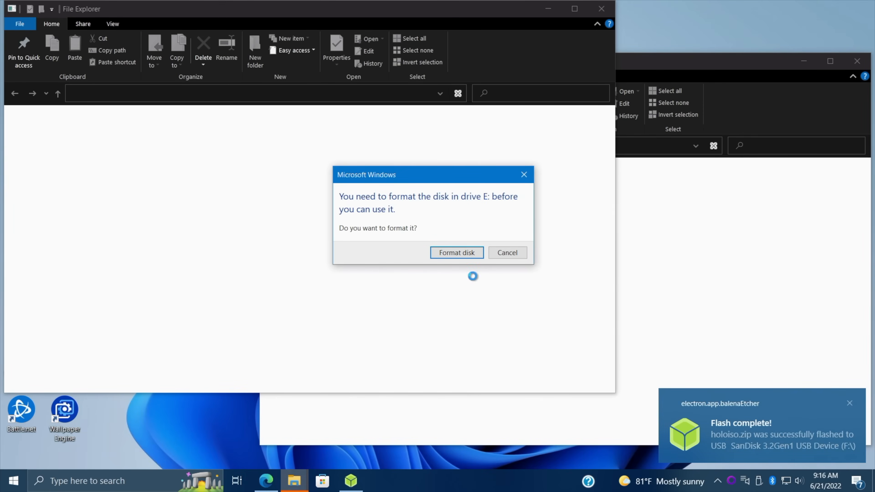
# - Cancel the Format disk prompts for E: and F:, dismiss the errors, and close balenaEtcher
pyautogui.click(506, 252)
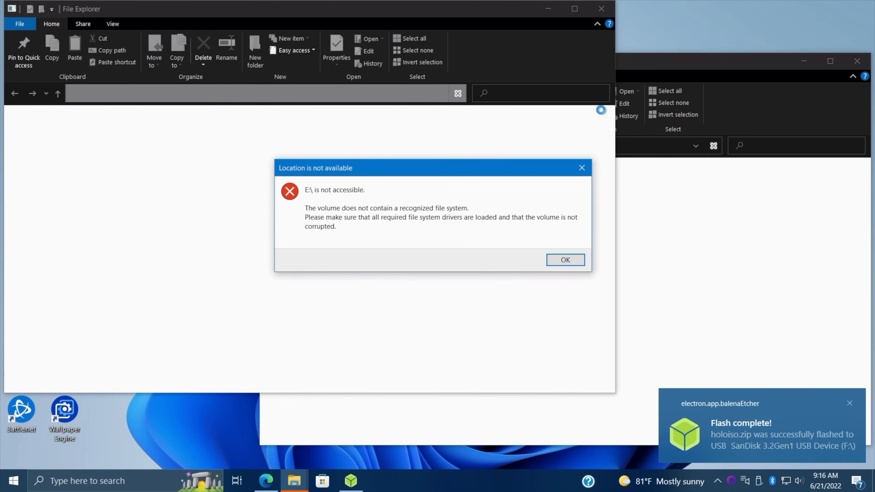
pyautogui.click(564, 260)
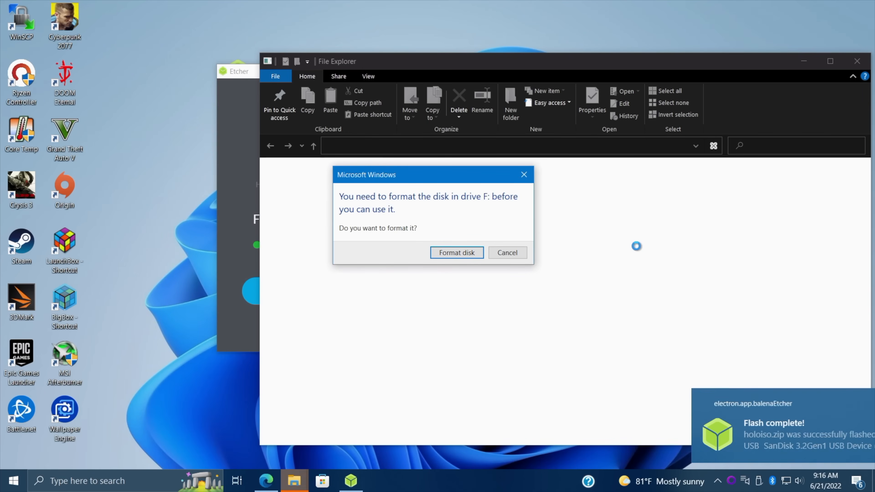
pyautogui.click(506, 252)
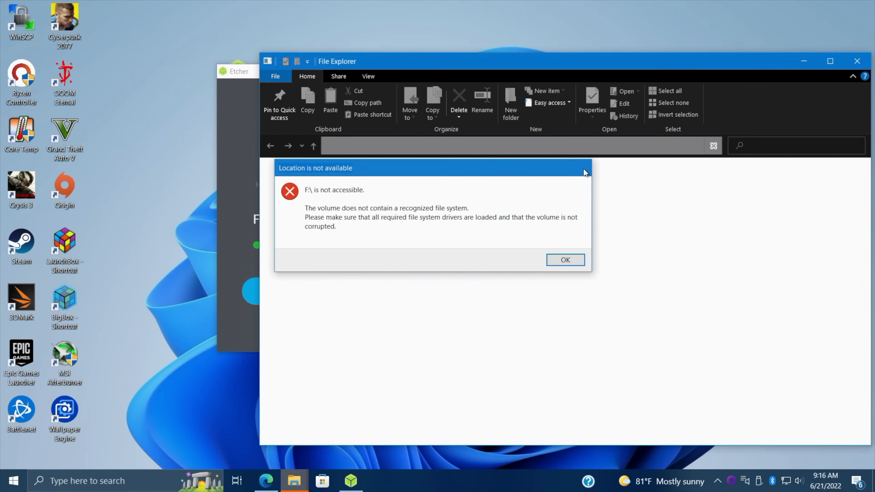
pyautogui.click(564, 260)
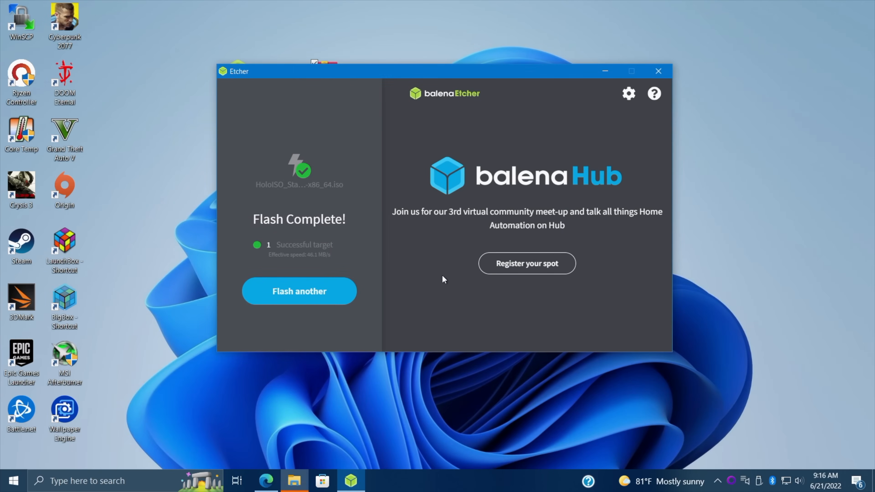
pyautogui.click(657, 71)
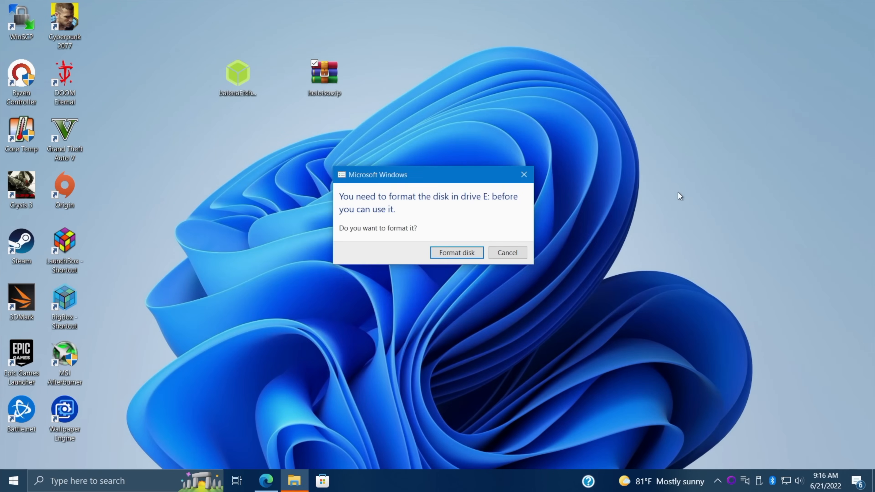
pyautogui.click(507, 252)
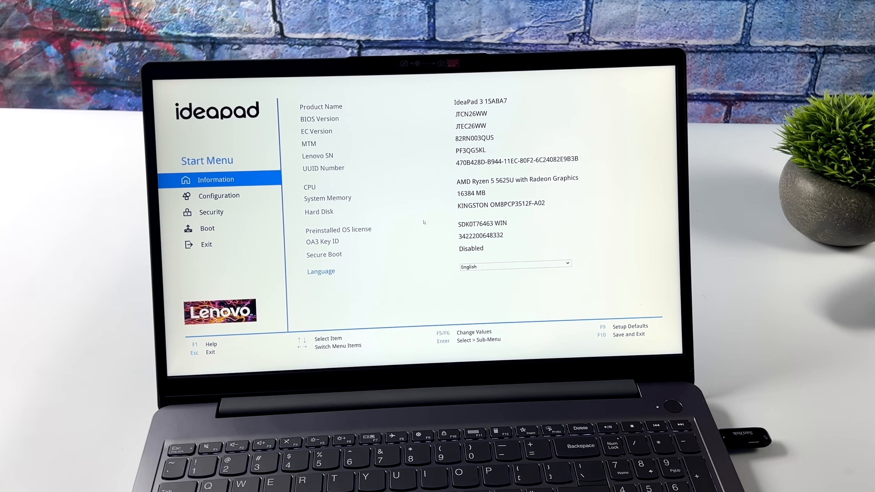
# - View Configuration and Security showing Secure Boot disabled, then the Boot page with USB Boot enabled
pyautogui.click(219, 196)
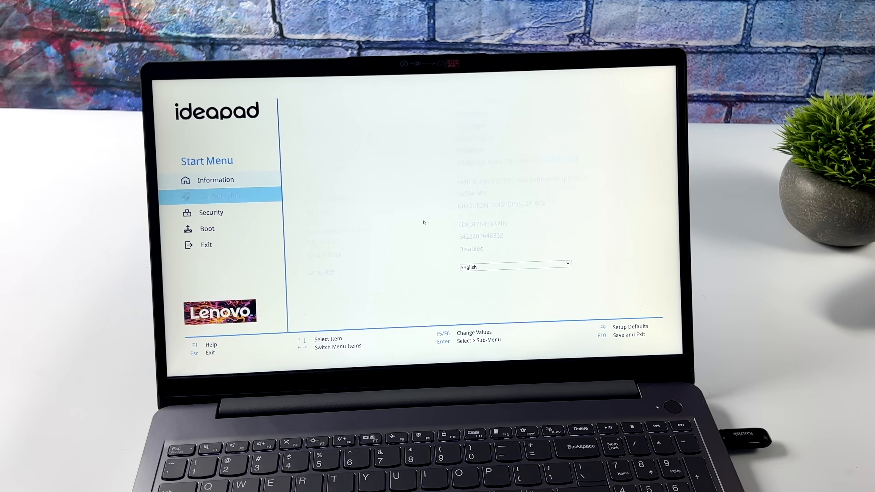
pyautogui.click(218, 196)
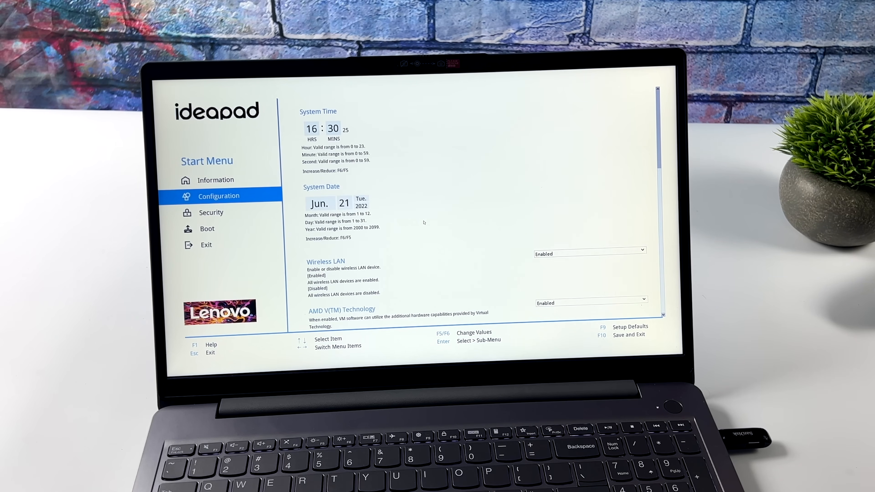
pyautogui.click(211, 212)
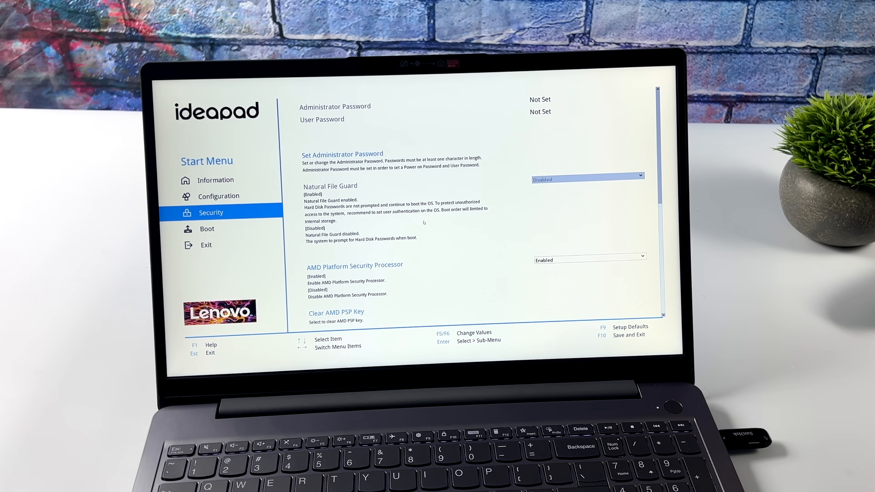
pyautogui.scroll(-3)
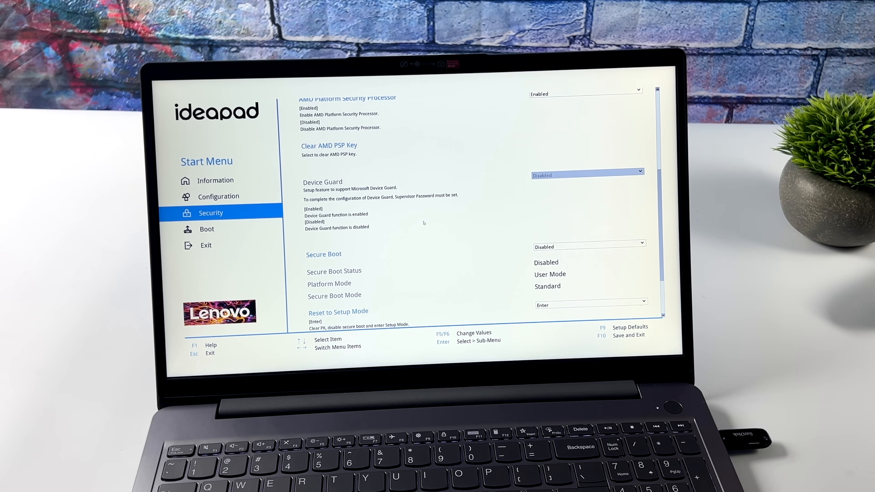
pyautogui.click(207, 229)
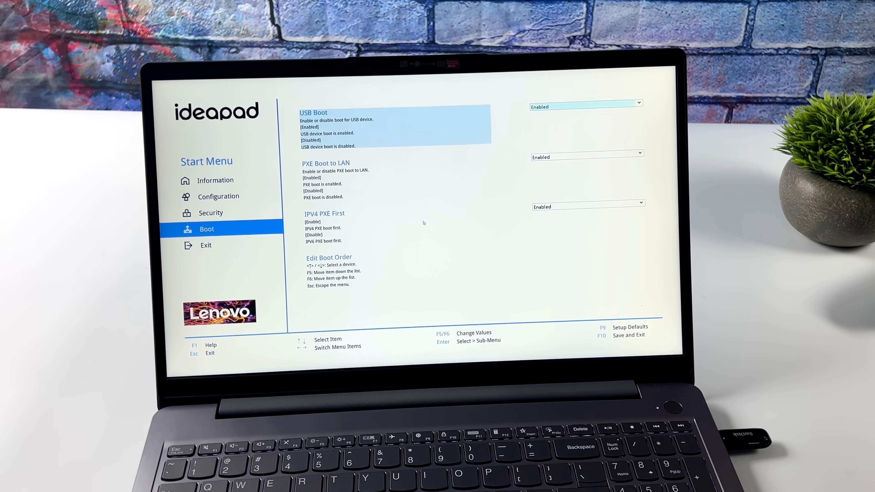
# - Check in Edit Boot Order that USB HDD: USB SanDisk is first, then exit to boot from it
pyautogui.press('down')
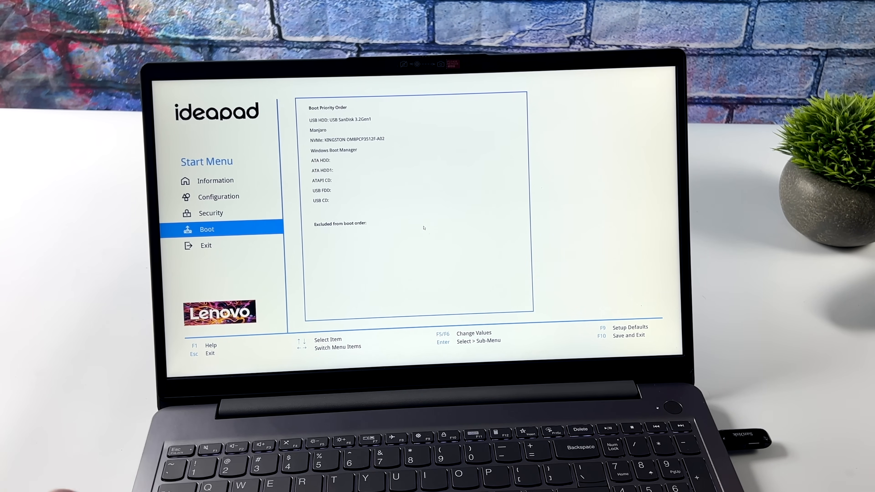
pyautogui.click(362, 119)
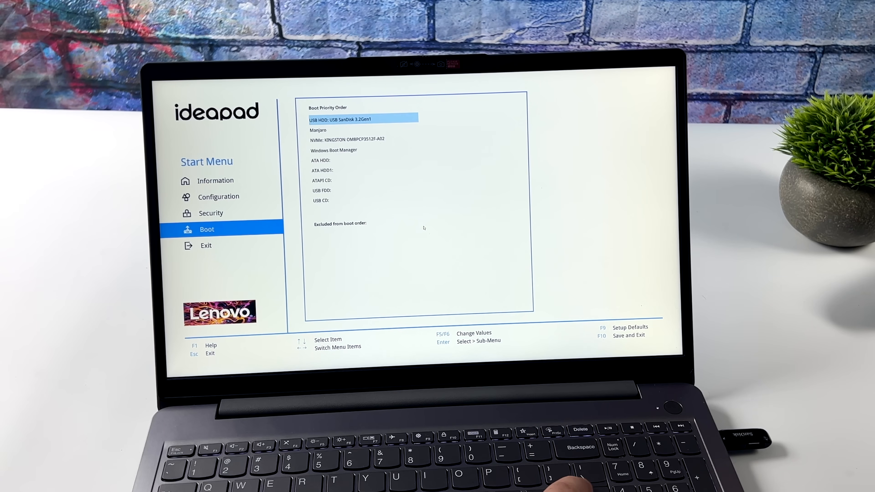
pyautogui.press('down')
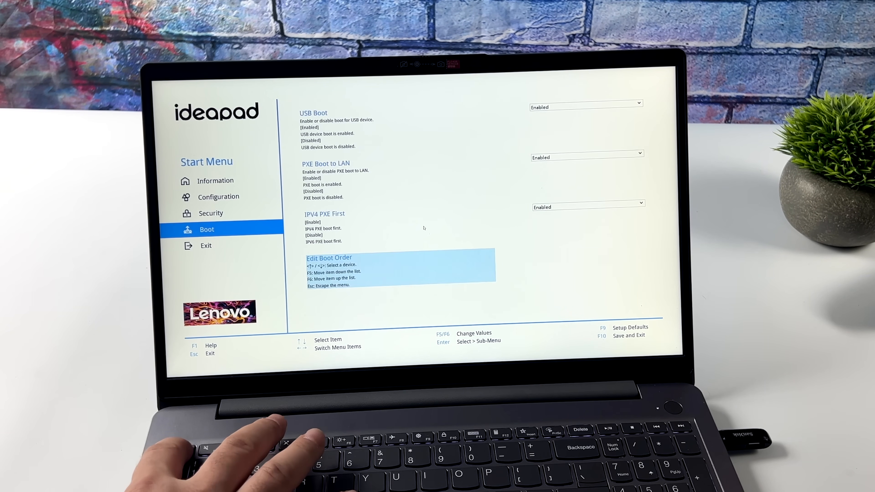
pyautogui.click(206, 246)
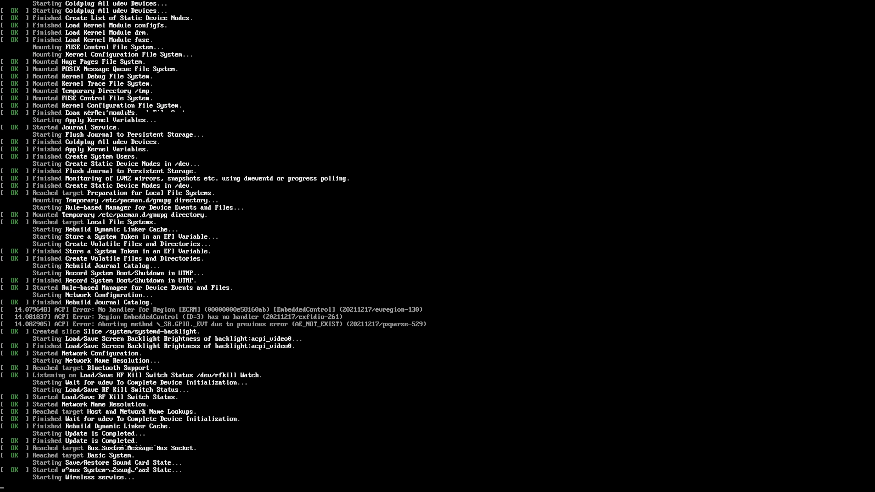
# - Let the live USB finish booting to the SteamOS 3 root shell prompt
pyautogui.scroll(-3)
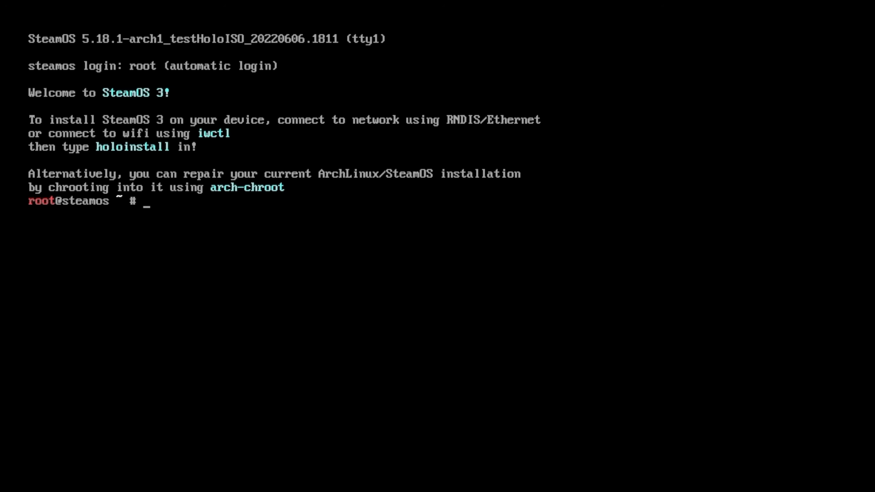
# - Start iwctl and run 'device list' to show the wlan0 adapter
pyautogui.write('iwctl')
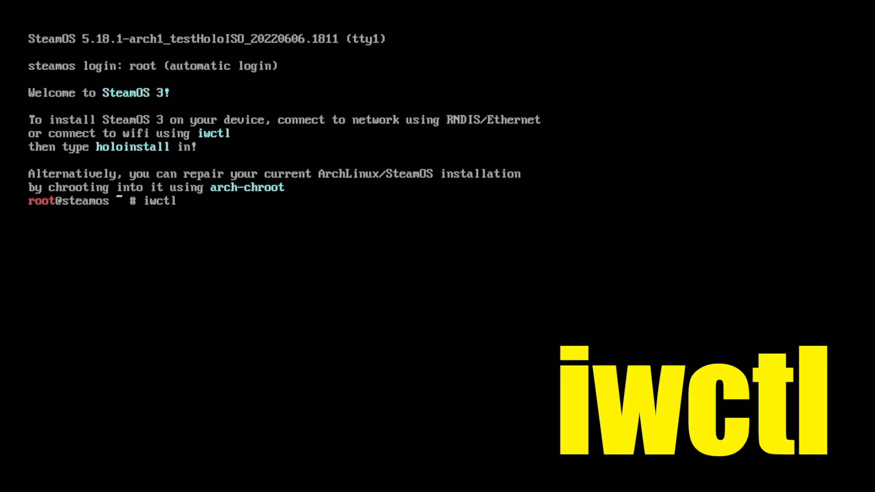
pyautogui.press('Return')
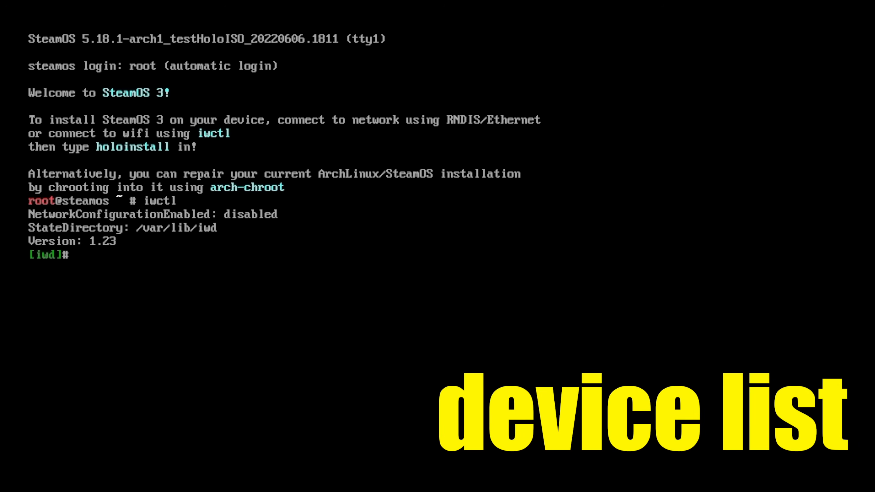
pyautogui.write('devic')
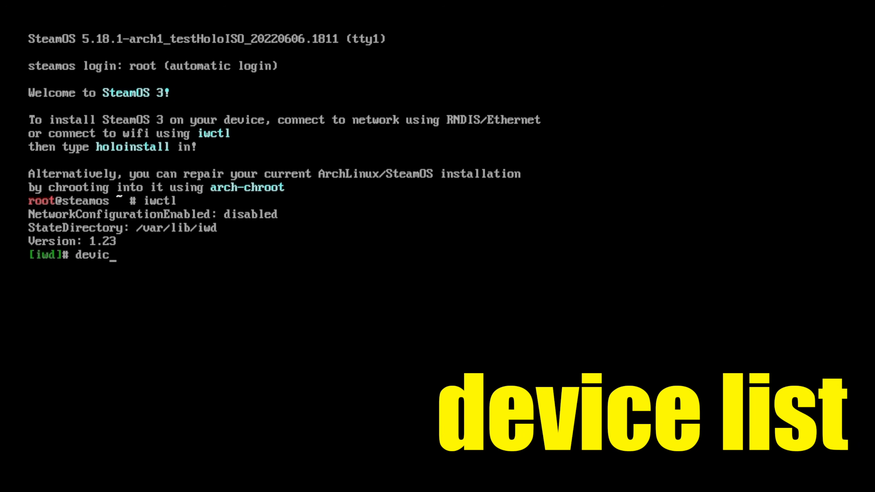
pyautogui.press('Return')
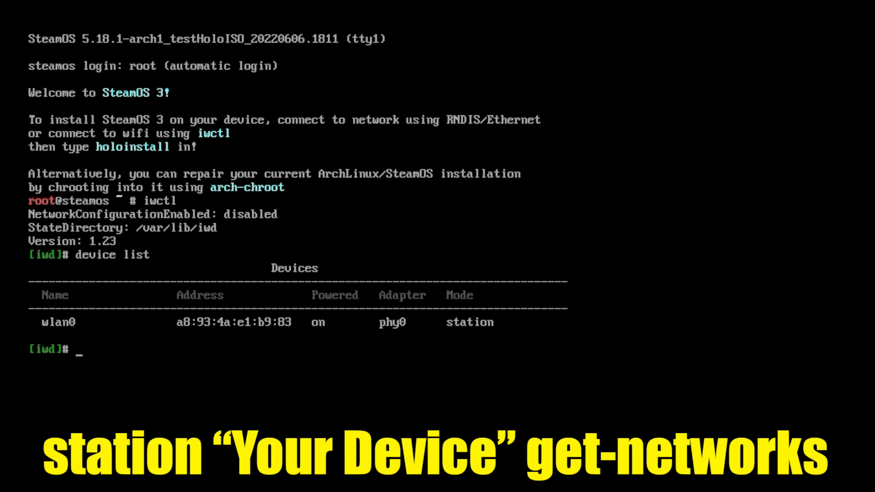
# - Run 'station wlan0 get-networks' to list nearby Wi-Fi networks
pyautogui.write('station wlan0 get')
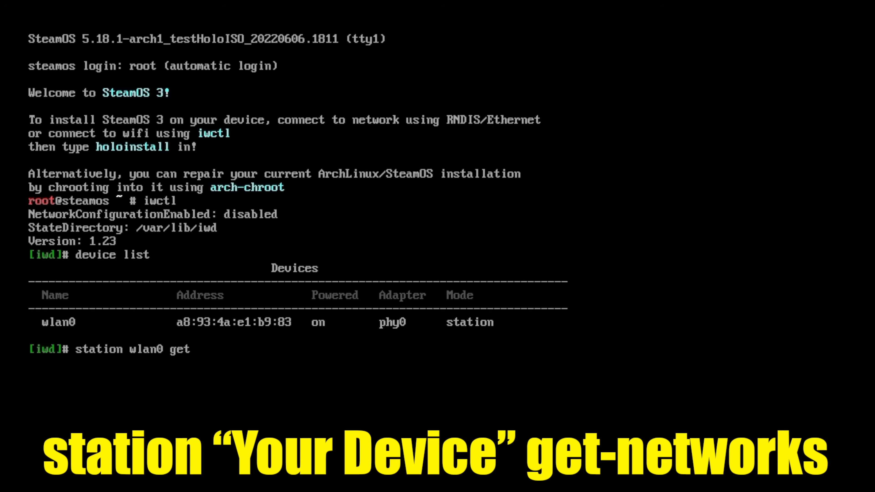
pyautogui.write('-networks')
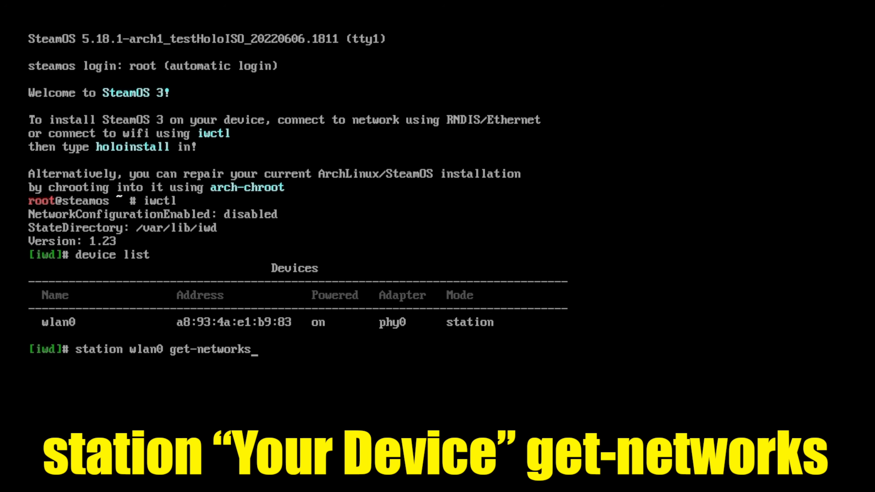
pyautogui.press('Return')
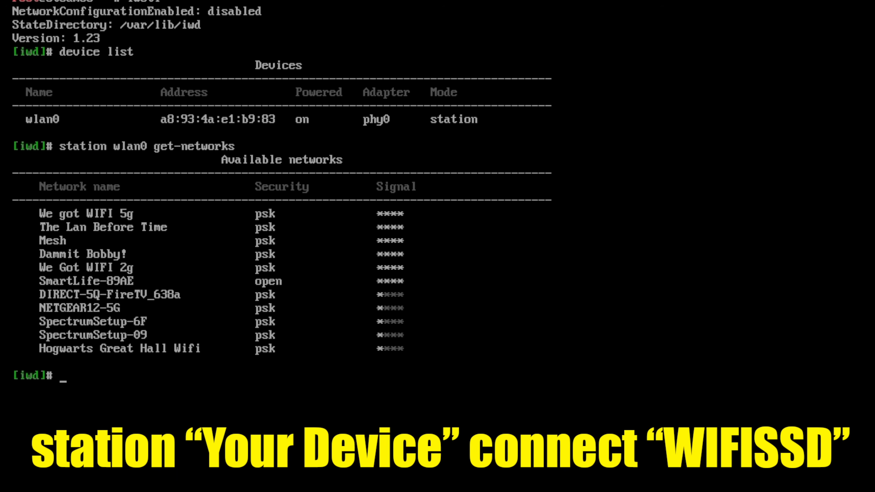
# - Run 'station wlan0 connect Mesh' and submit the network passphrase
pyautogui.write('station')
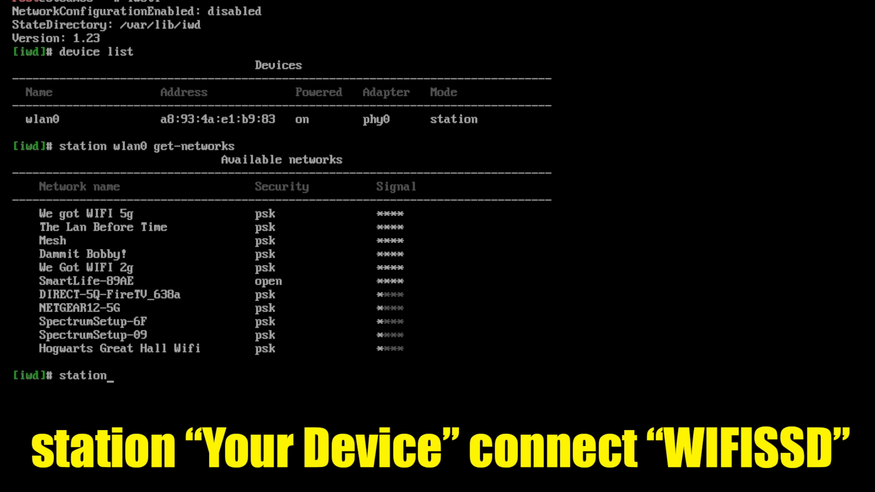
pyautogui.write('wlan0')
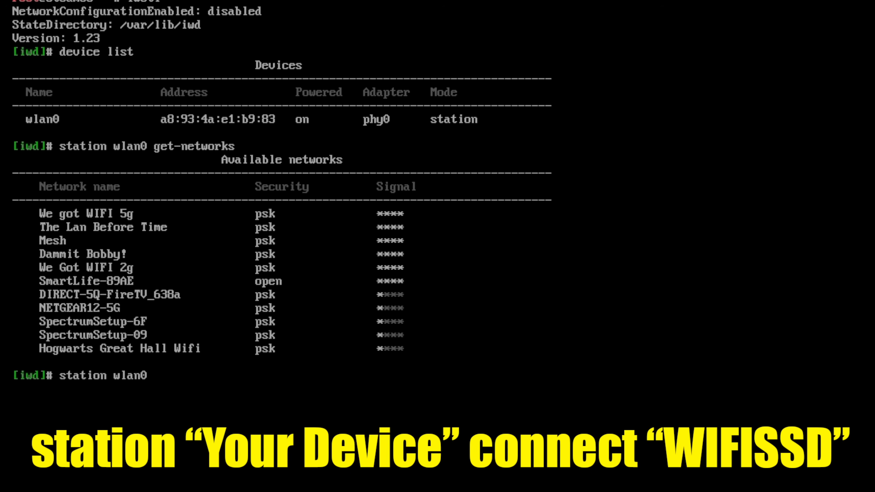
pyautogui.write('connect')
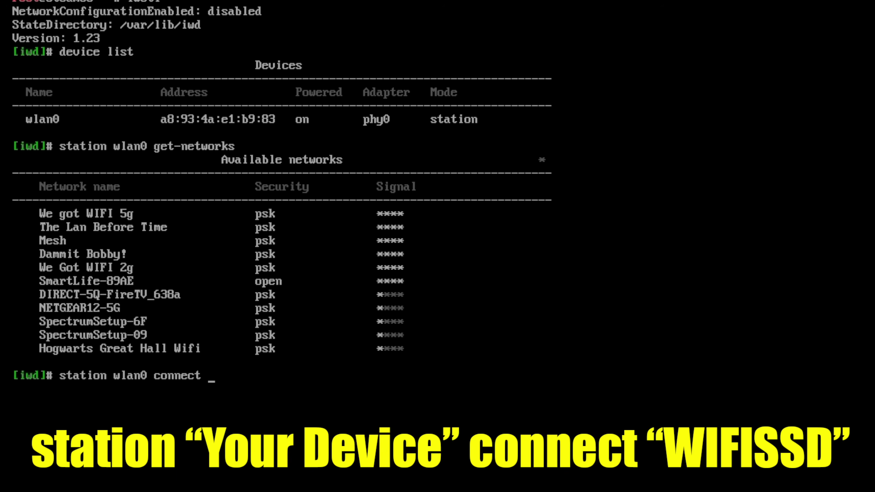
pyautogui.write('Mesh')
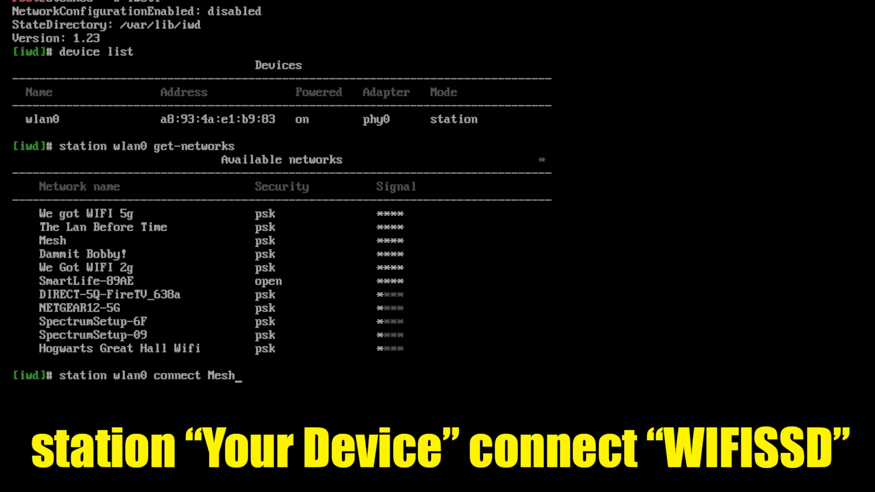
pyautogui.press('Return')
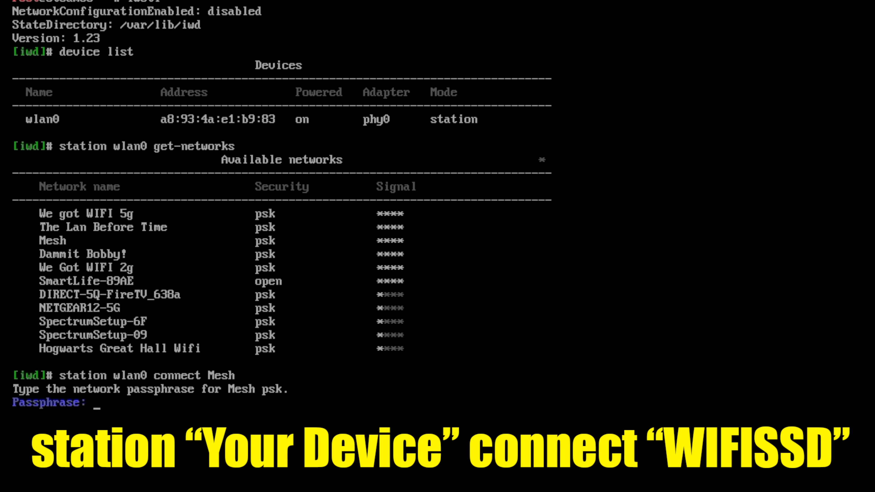
pyautogui.write('**********')
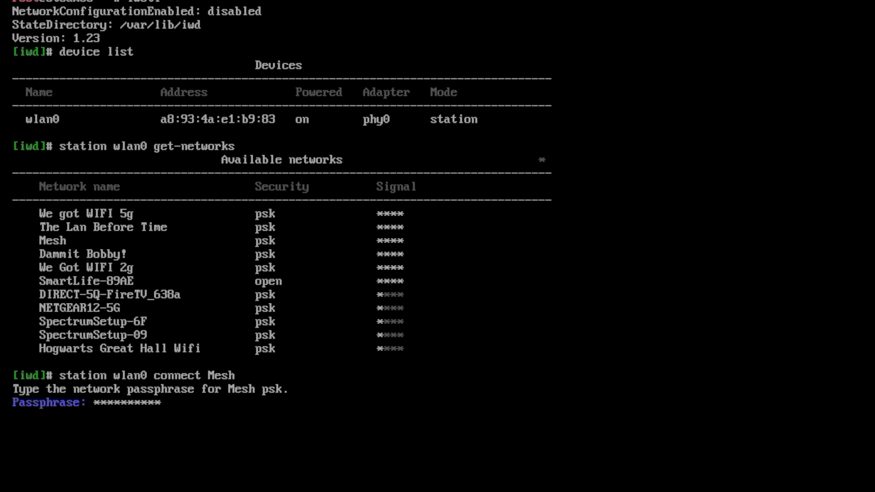
pyautogui.press('Return')
pyautogui.write('holoins')
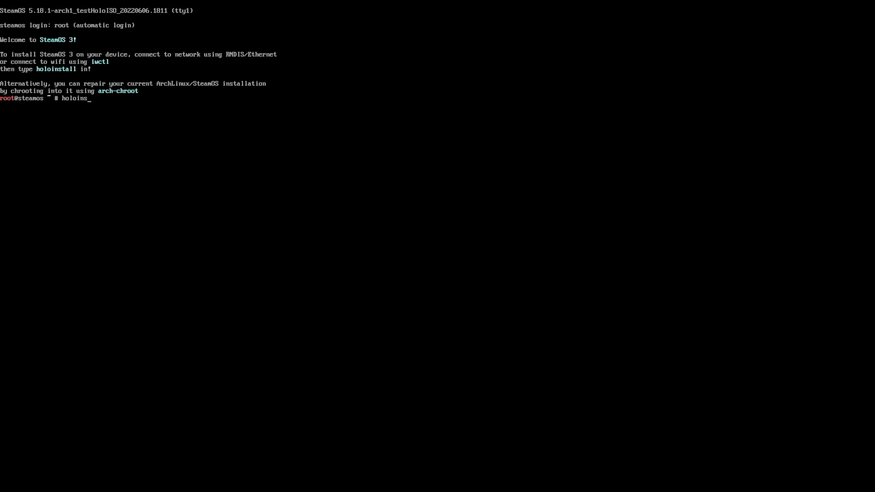
# - Run holoinstall and enter nvme0n1 as the target drive for the deckperience install
pyautogui.press('Return')
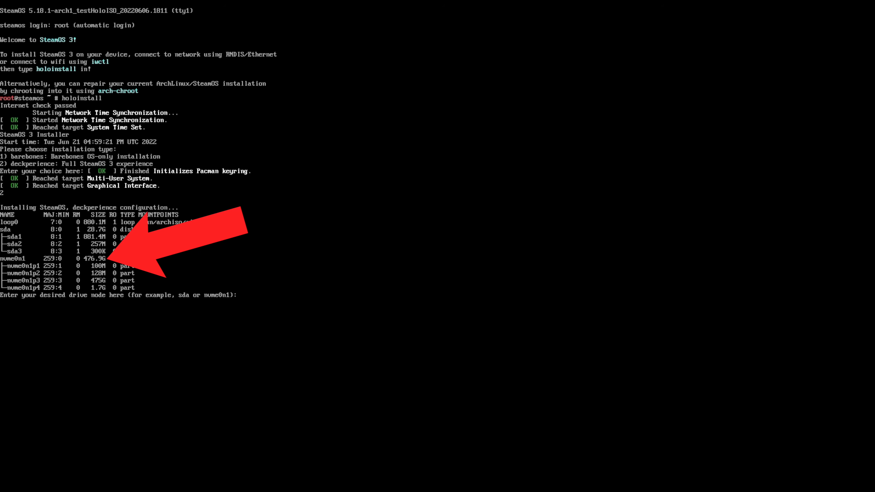
pyautogui.write('nvm')
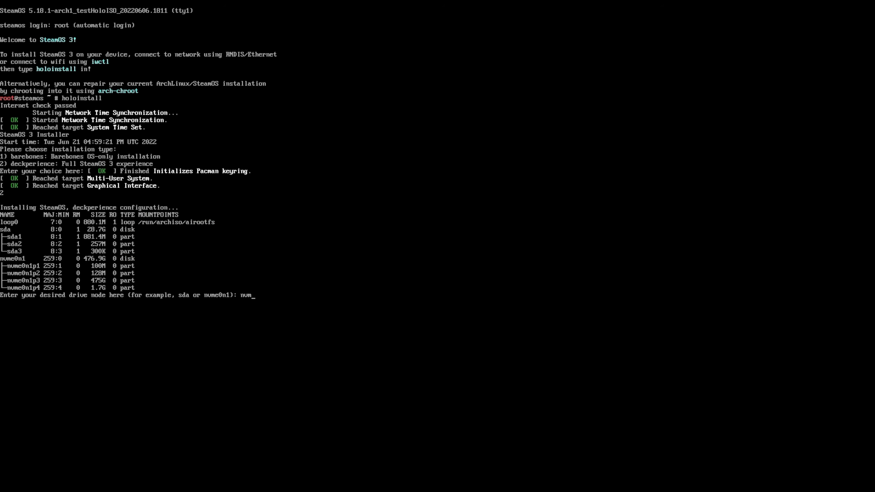
pyautogui.write('nvme0n1')
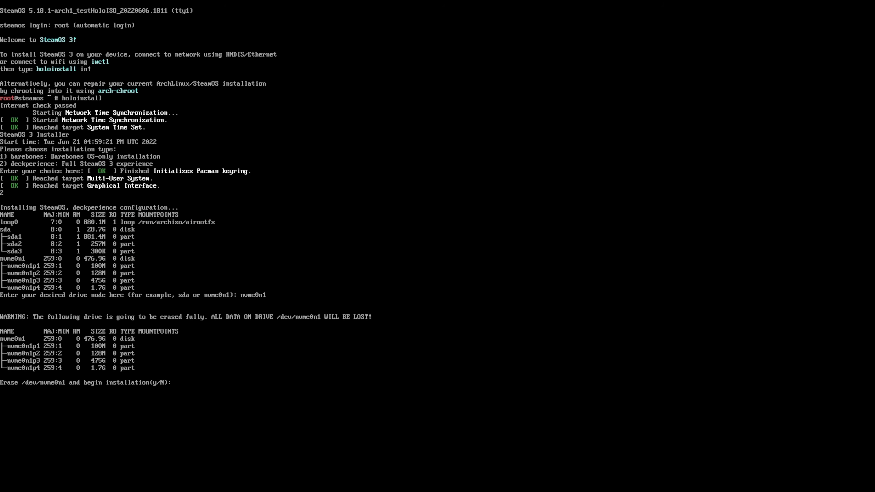
# - Confirm erasing nvme0n1 with y and proceed with the pacman package installation
pyautogui.write('y')
pyautogui.write('1')
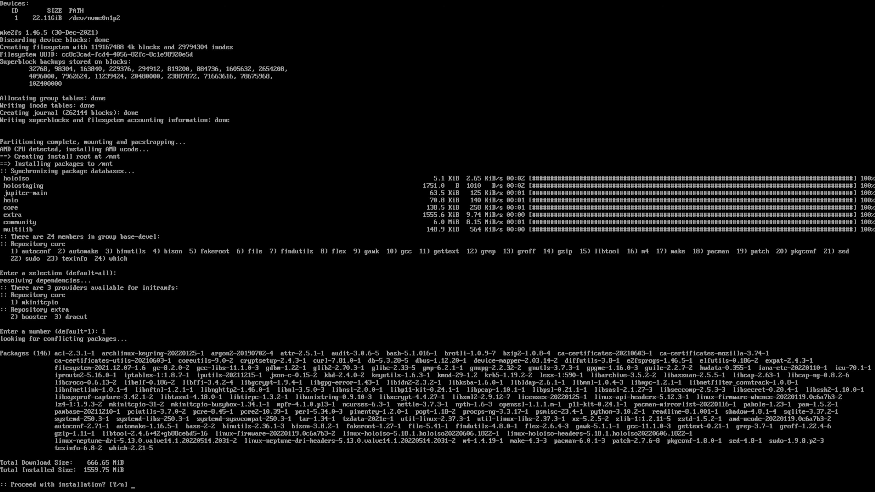
pyautogui.write('y')
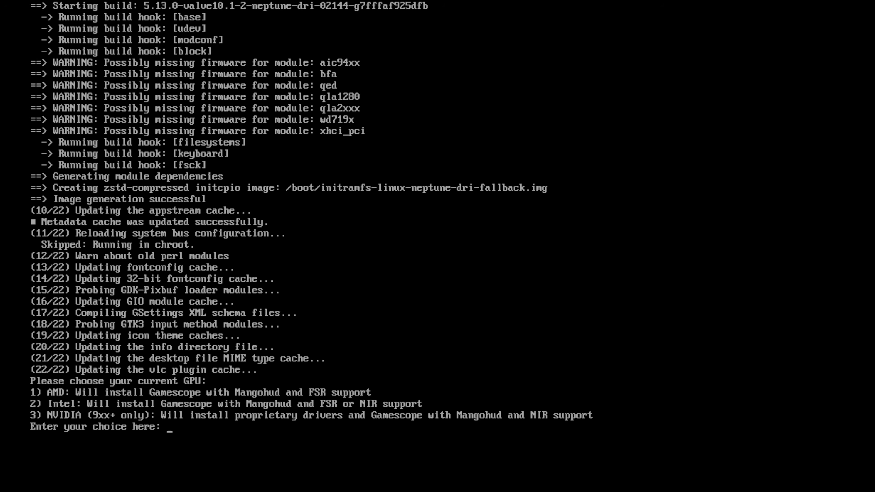
# - Enter 1 for AMD graphics, then reboot into SteamOS first-time setup
pyautogui.write('1')
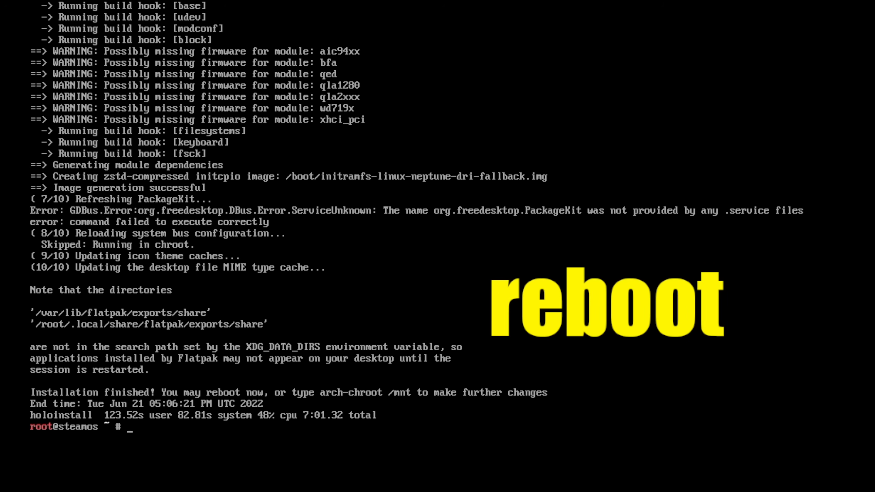
pyautogui.write('rebo')
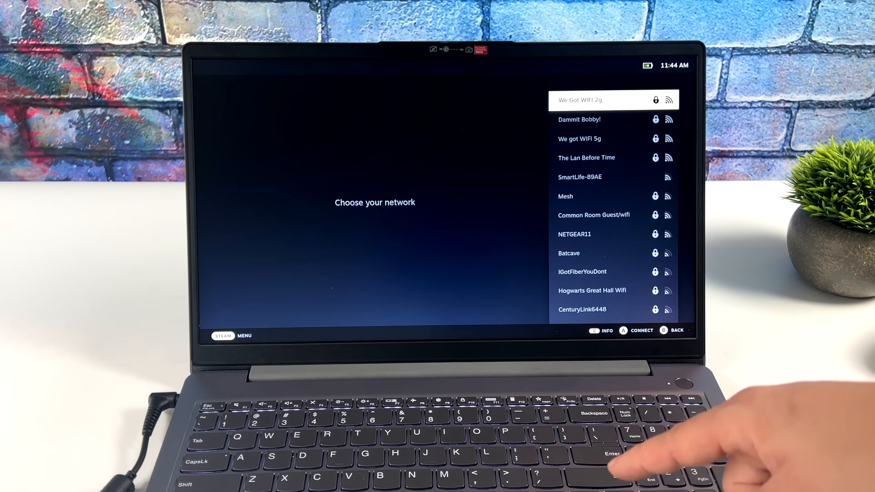
# - Select The Lan Before Time network to bring up its password prompt
pyautogui.press('Down')
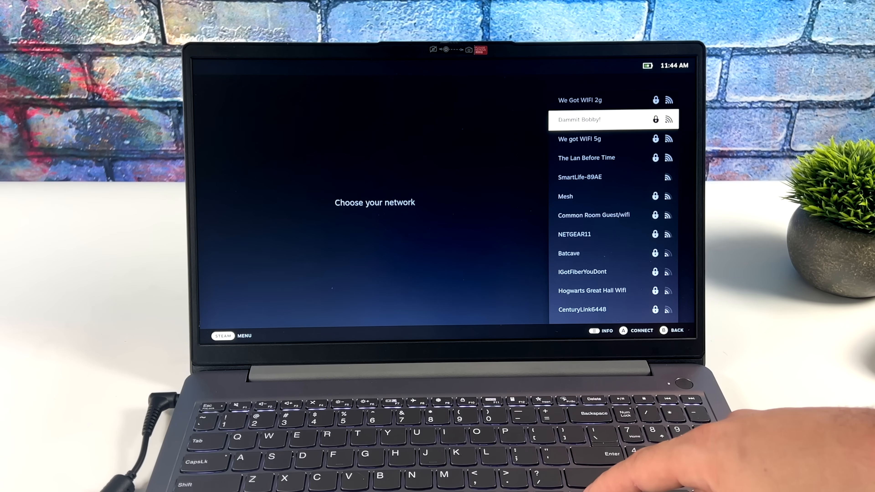
pyautogui.click(586, 157)
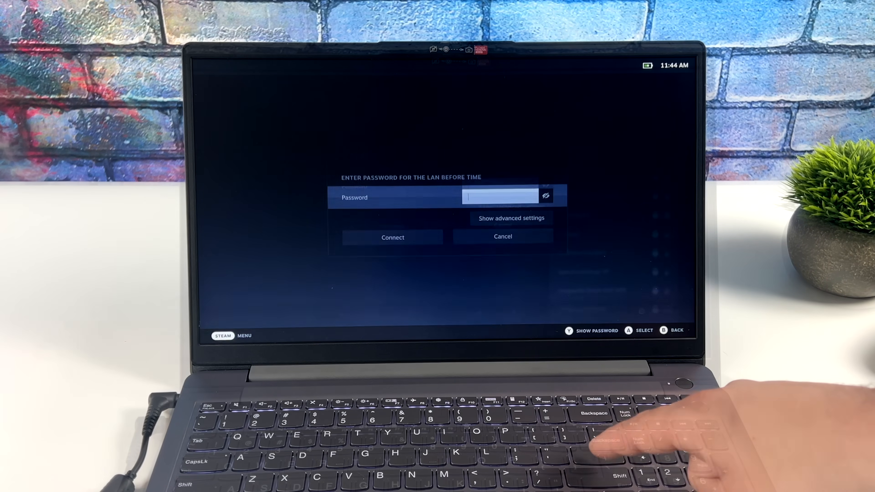